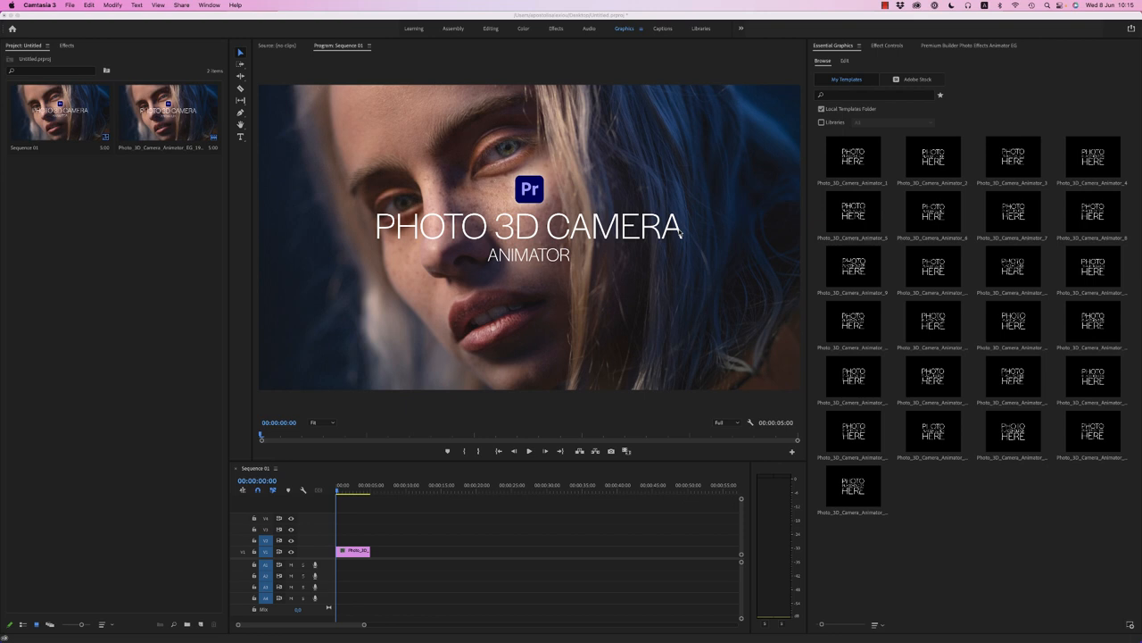
mouse_move(718, 272)
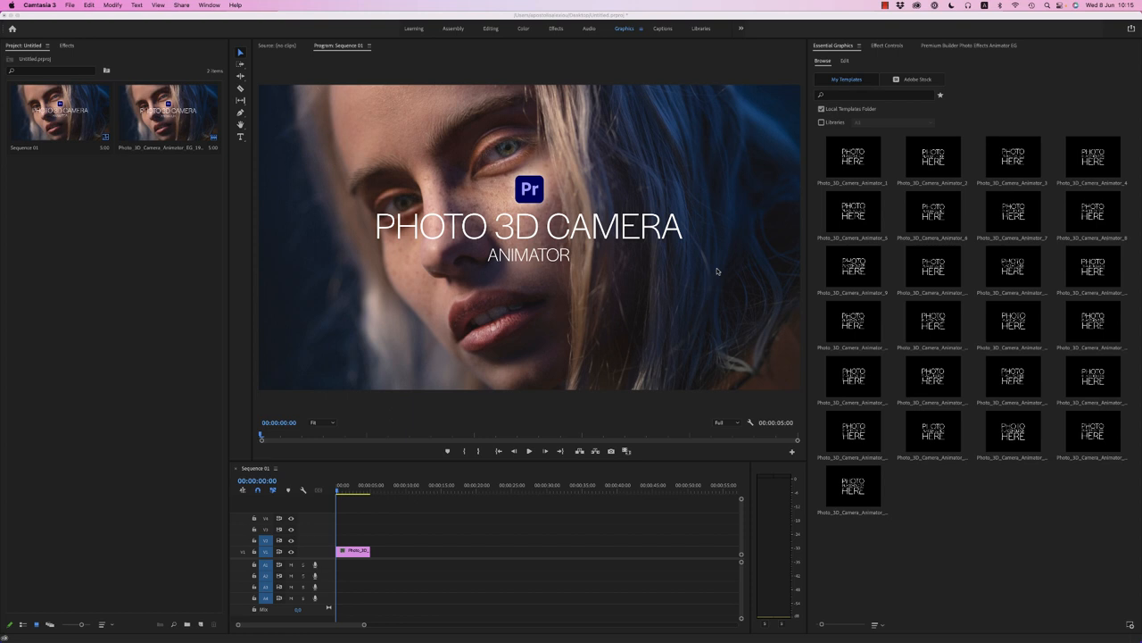
mouse_move(425, 539)
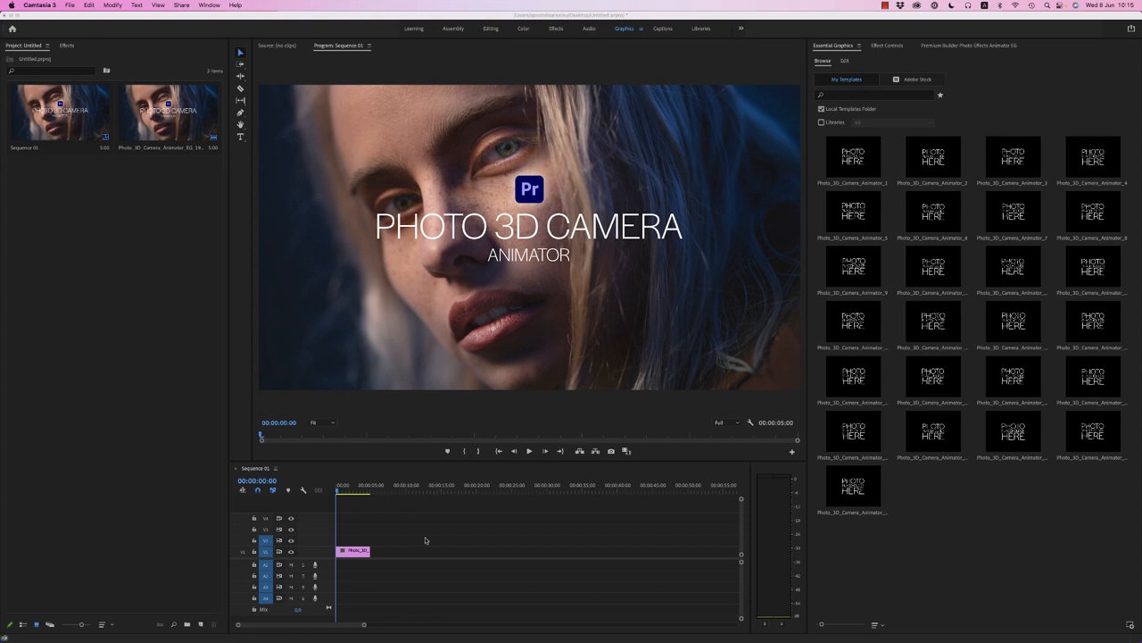
Browse the Premium Builder's Digital, Fire, Ice, Ink, Smoke and Stretch categories, then return to 3D Camera.
click(341, 491)
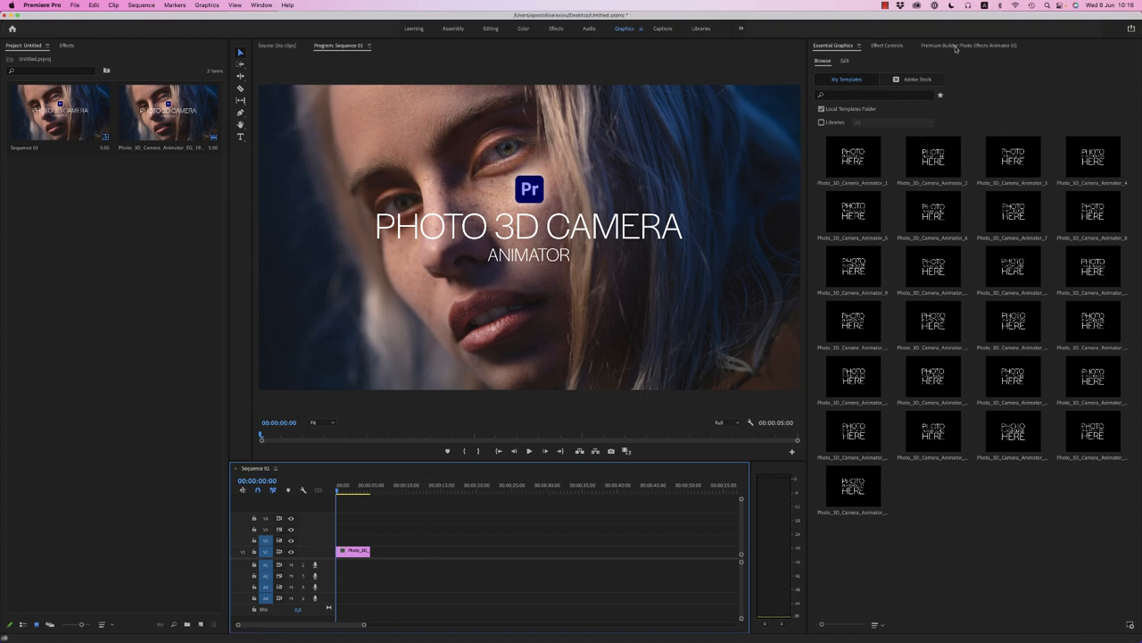
click(968, 46)
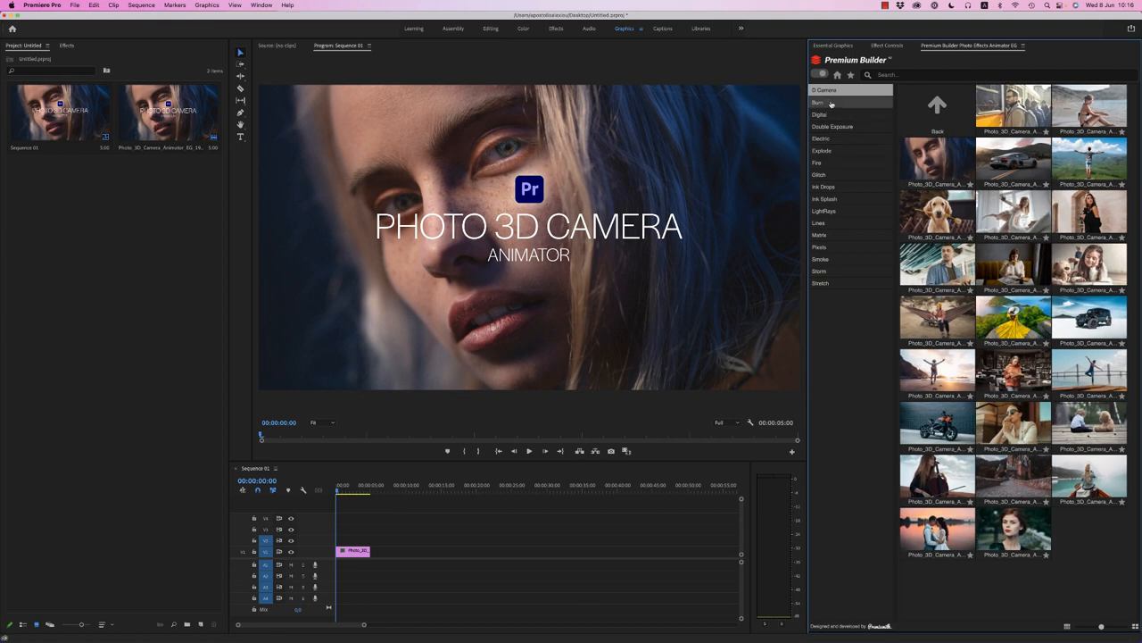
click(819, 114)
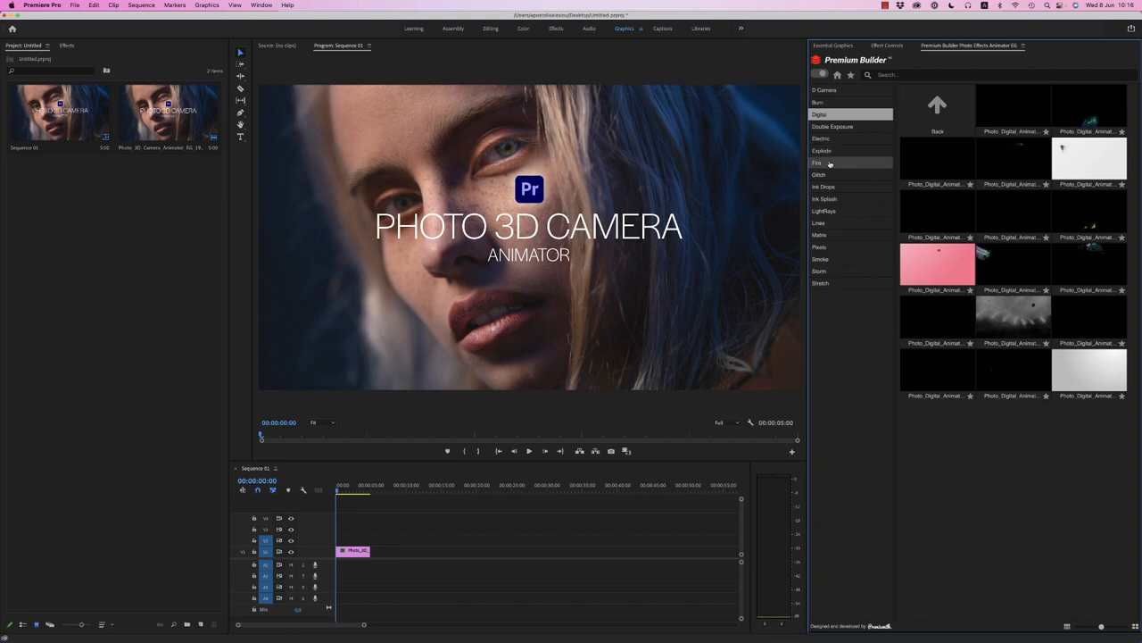
click(817, 162)
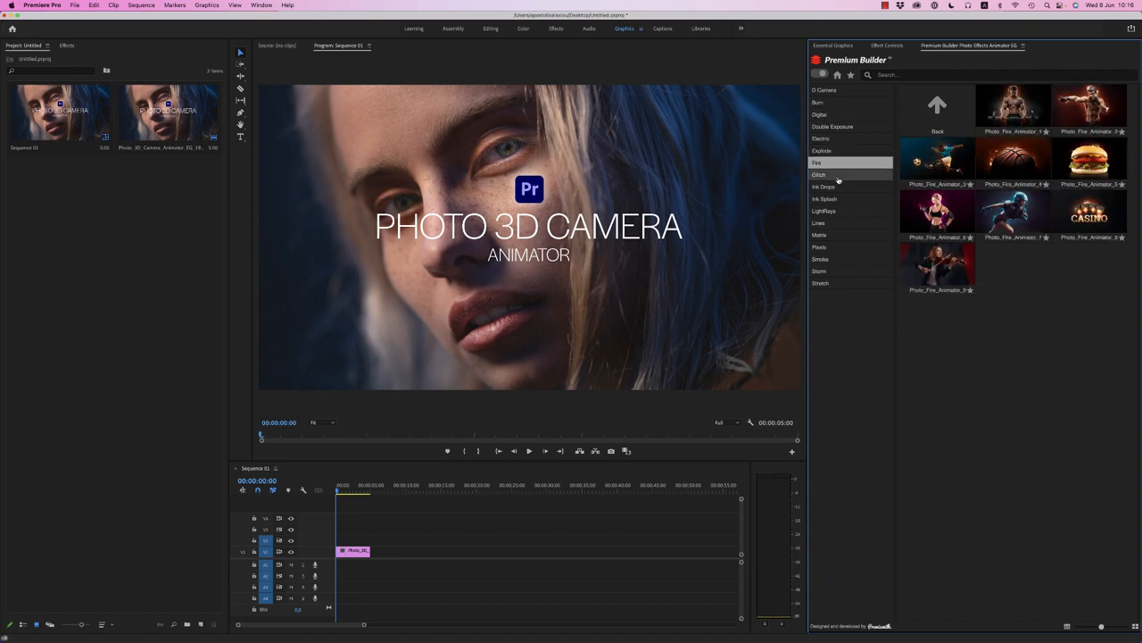
click(817, 175)
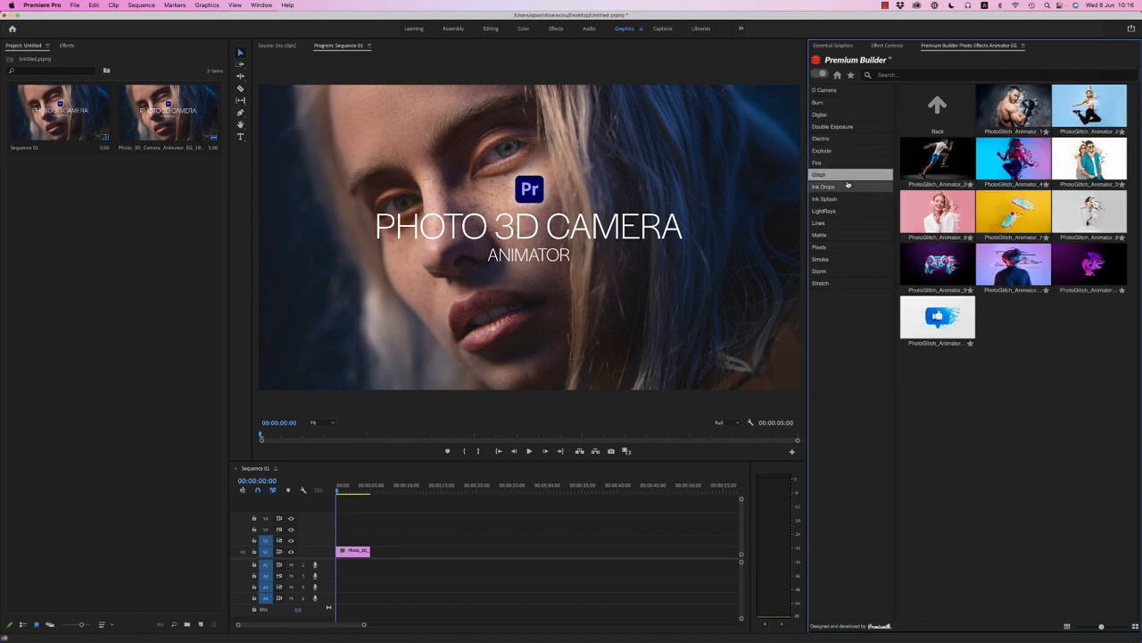
click(825, 187)
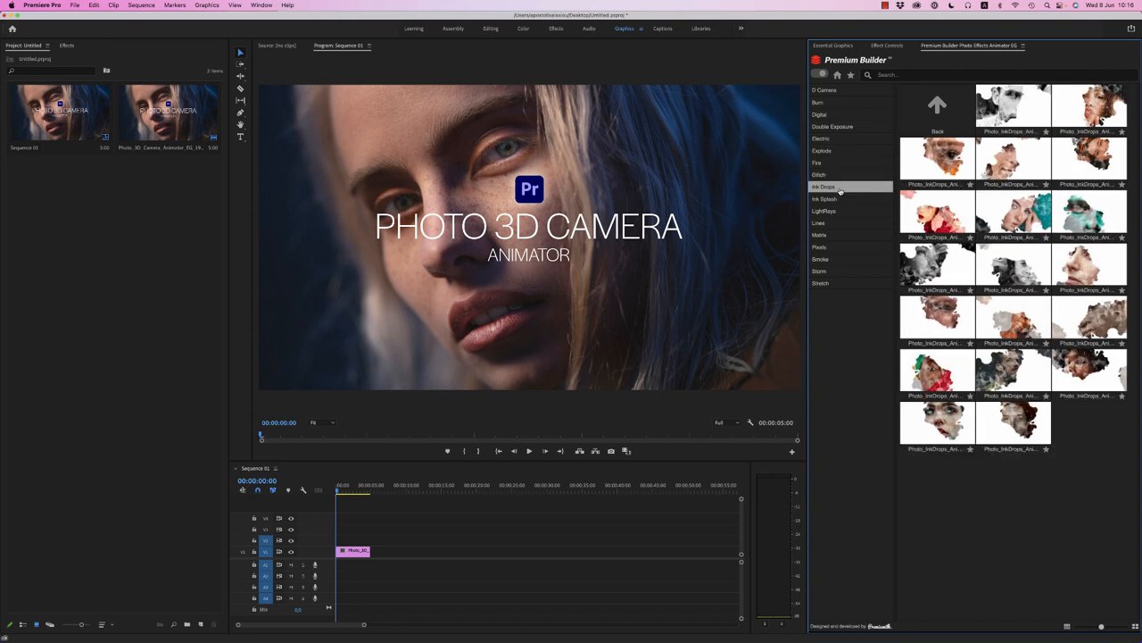
click(819, 246)
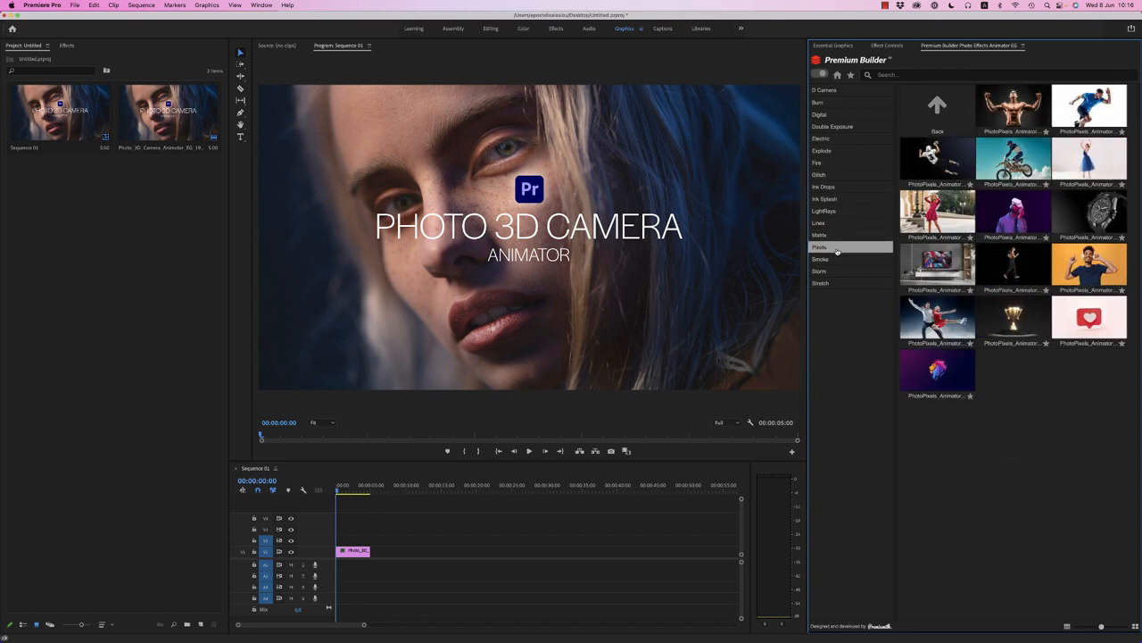
click(821, 259)
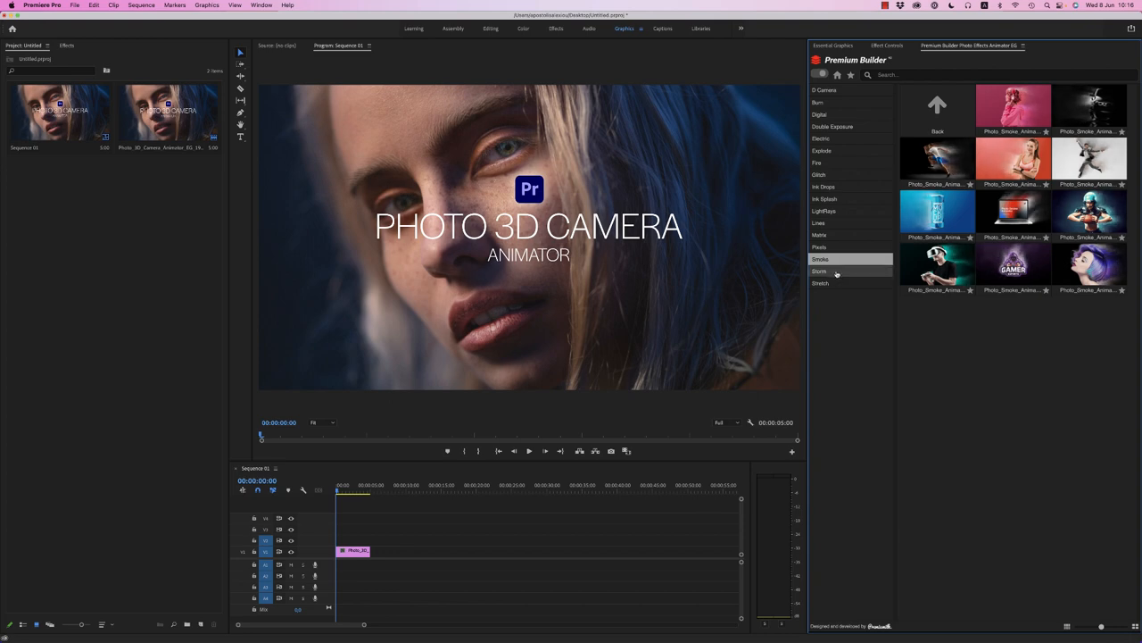
click(820, 282)
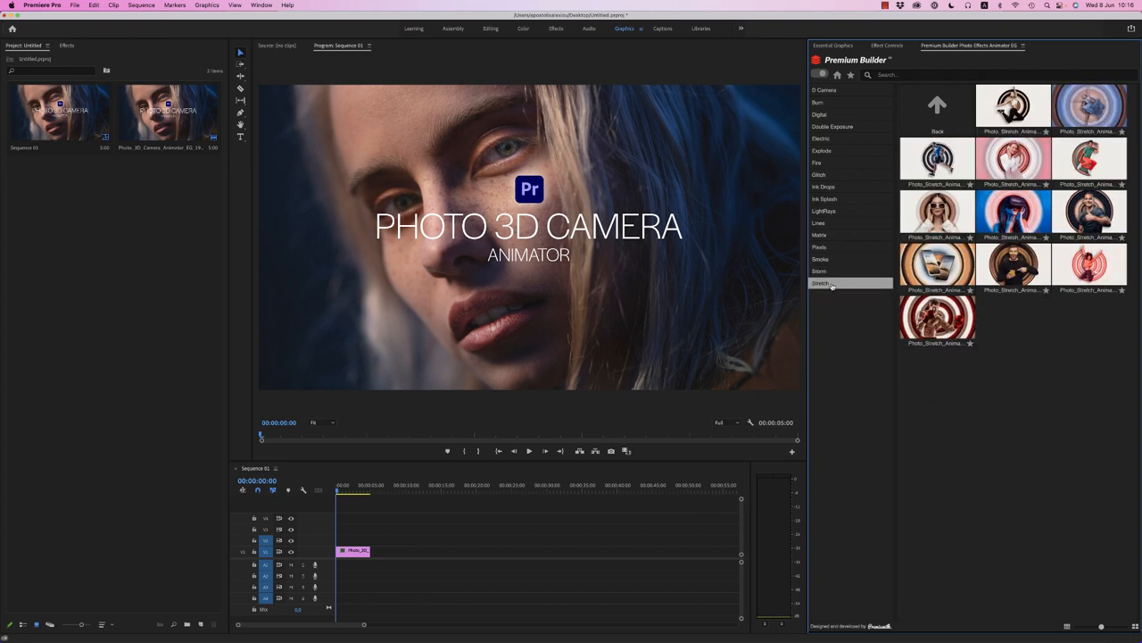
click(825, 89)
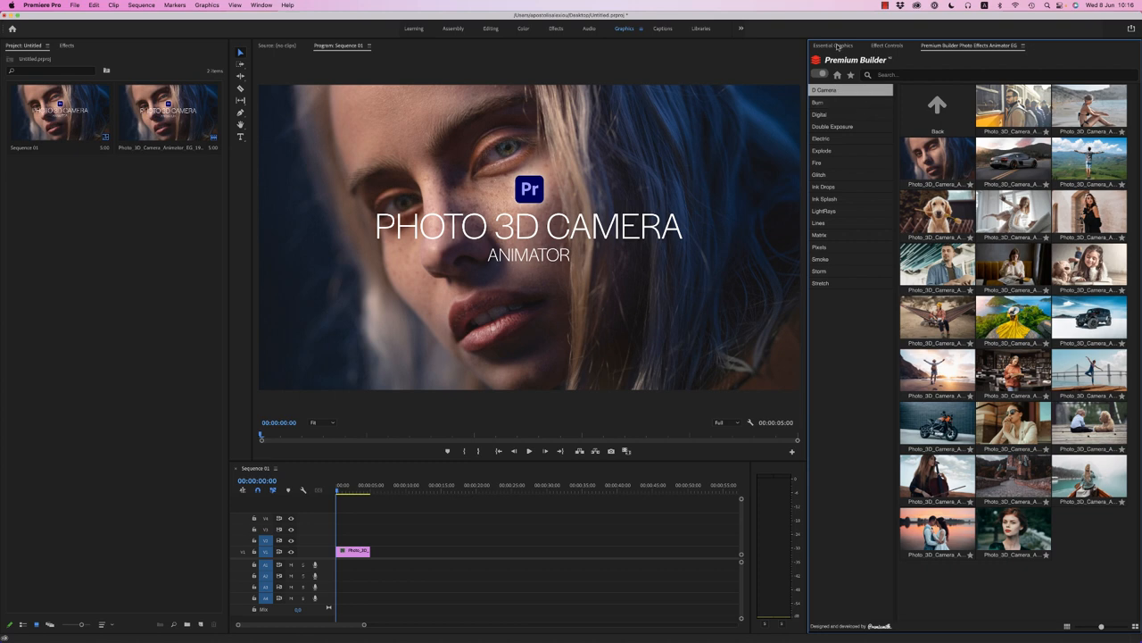
Place a Photo 3D Camera Animator graphic on the timeline and review its Edit properties.
click(832, 46)
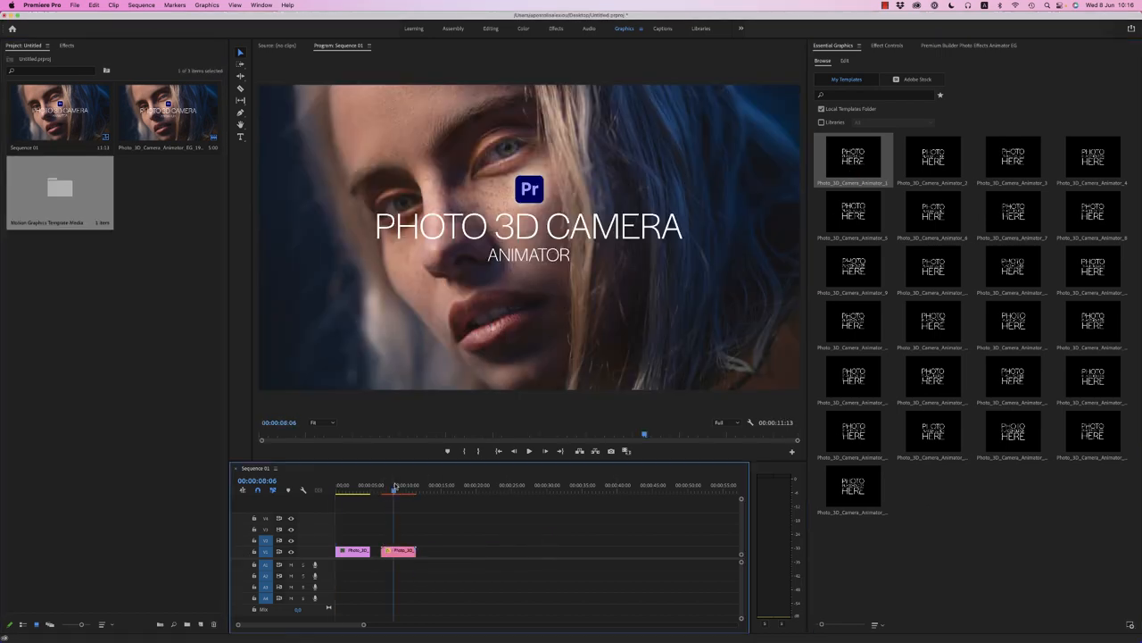
click(844, 61)
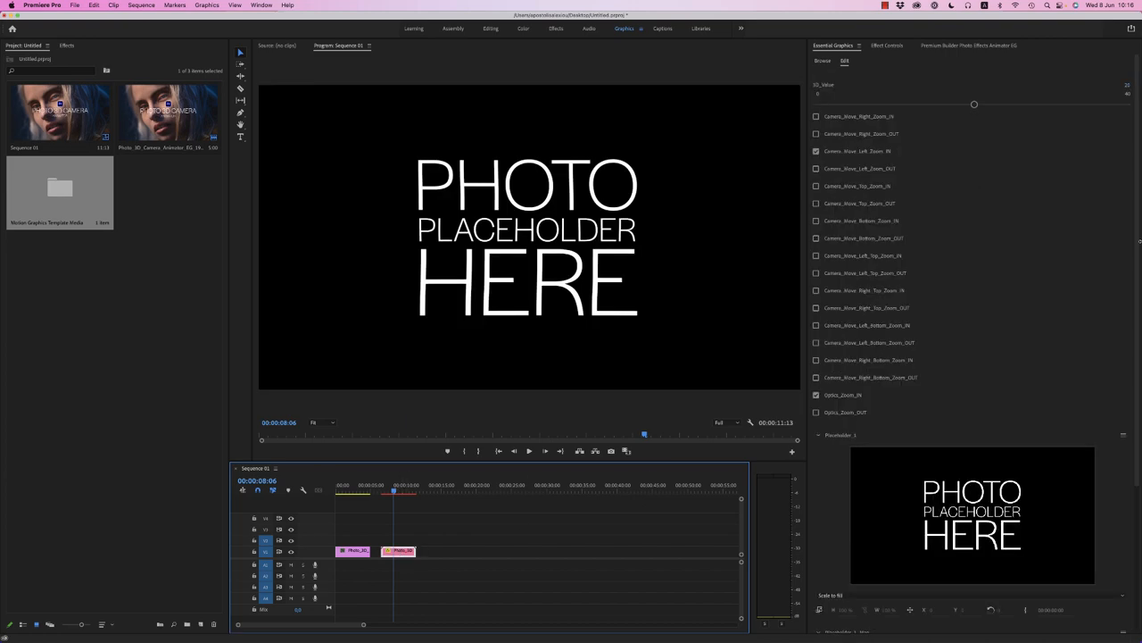
scroll(down, 3)
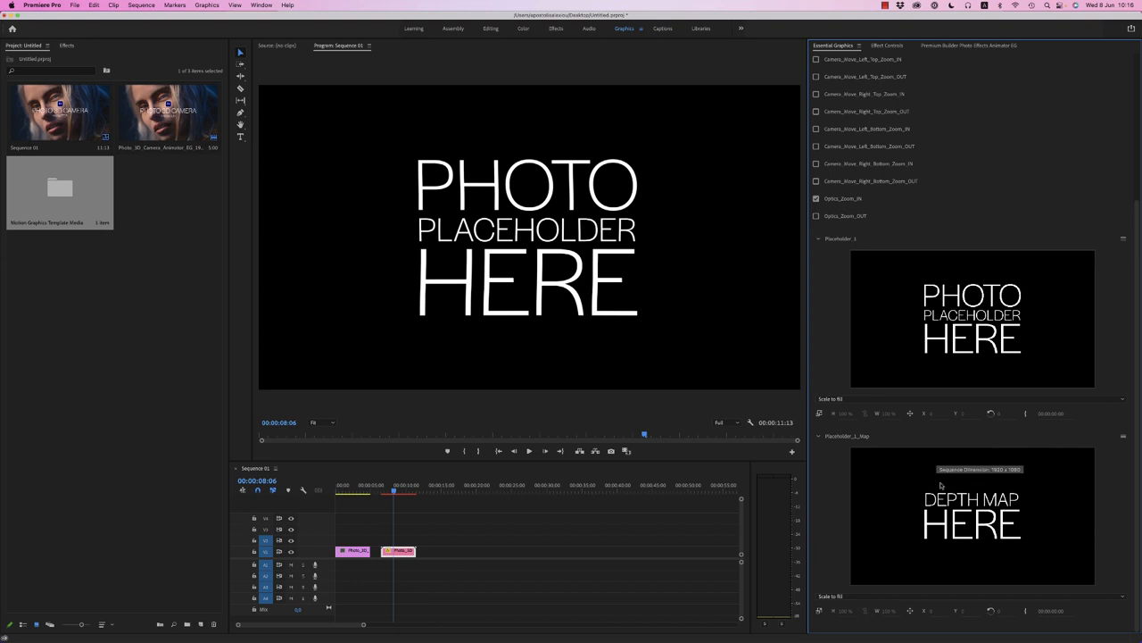
mouse_move(903, 512)
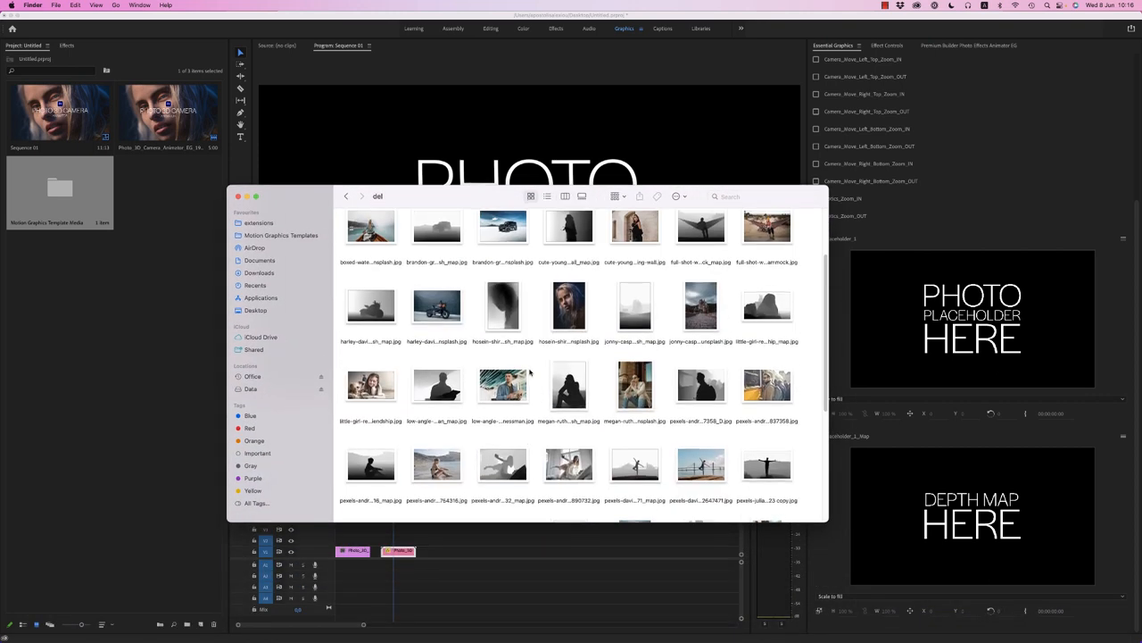
mouse_move(479, 343)
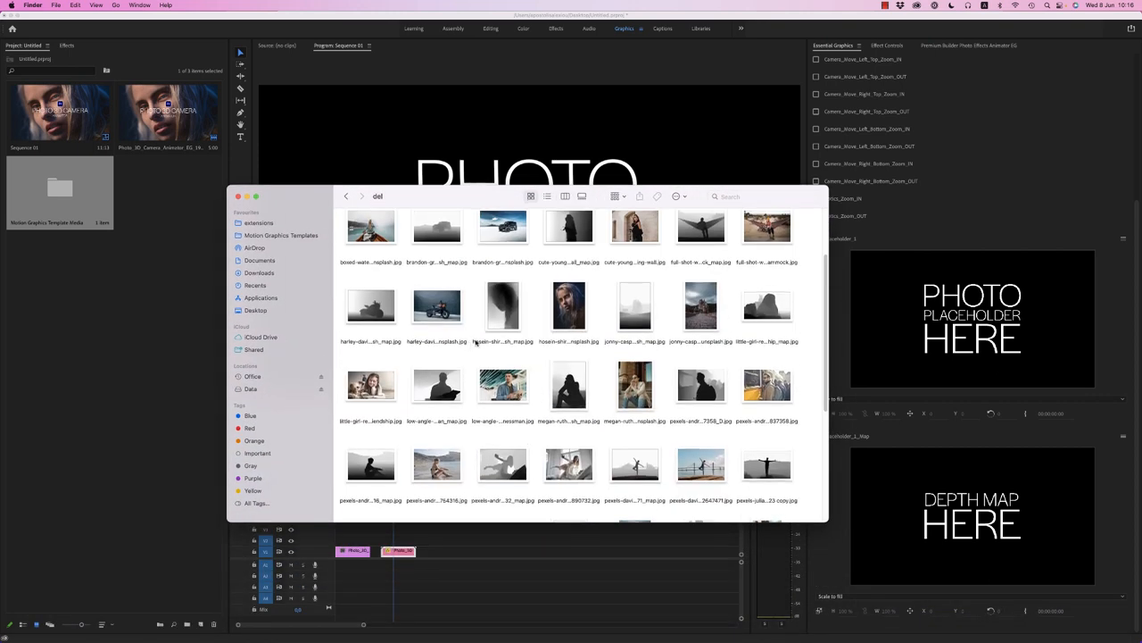
Fill the graphic's Photo placeholder with the sunset sports-car image from the Finder folder.
scroll(down, 3)
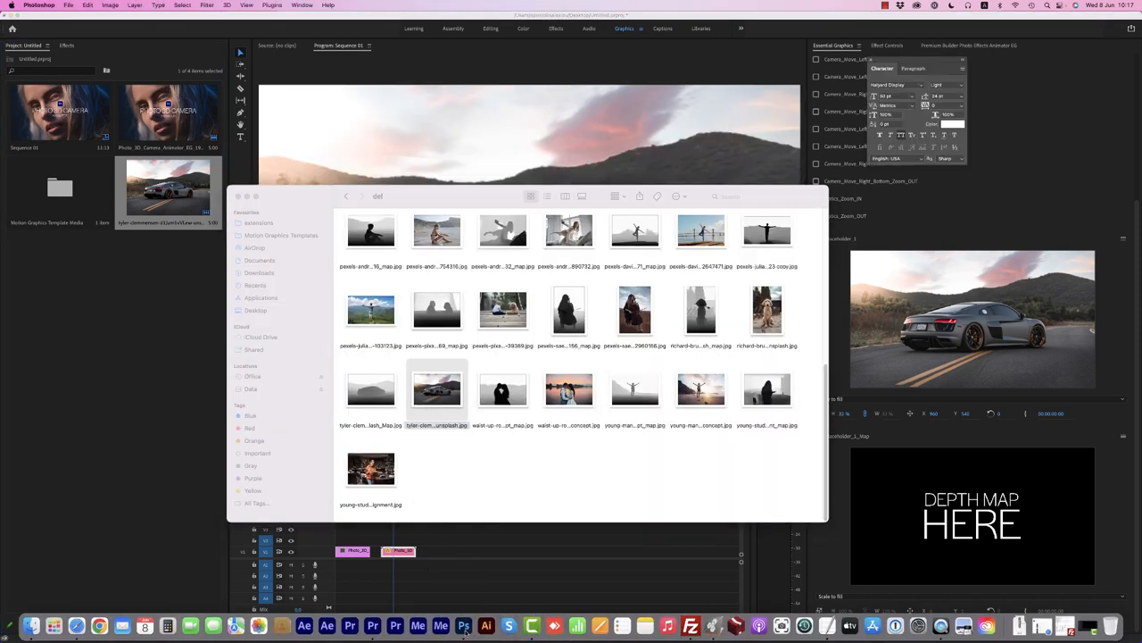
Generate a grayscale depth map of the car photo with the Depth Blur neural filter as a new layer.
double_click(436, 389)
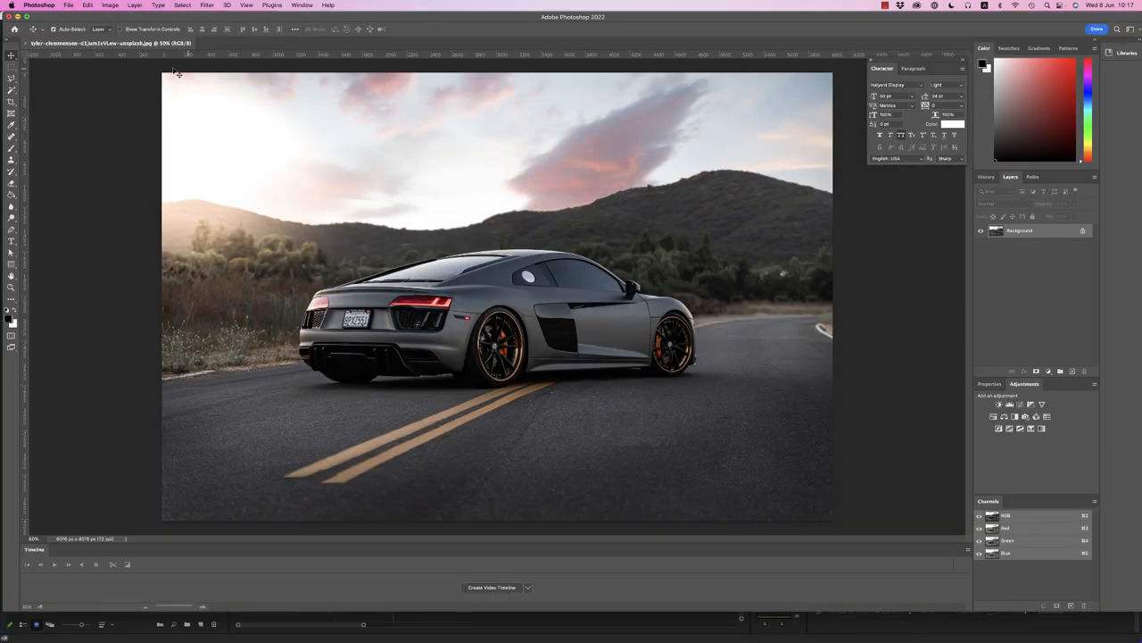
click(207, 3)
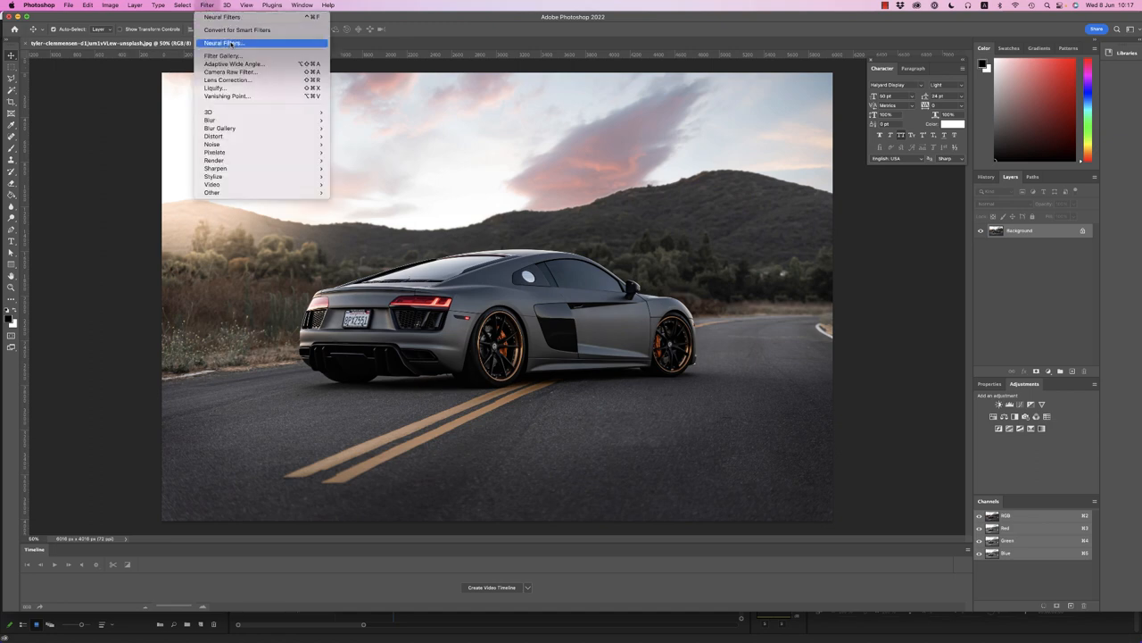
click(221, 43)
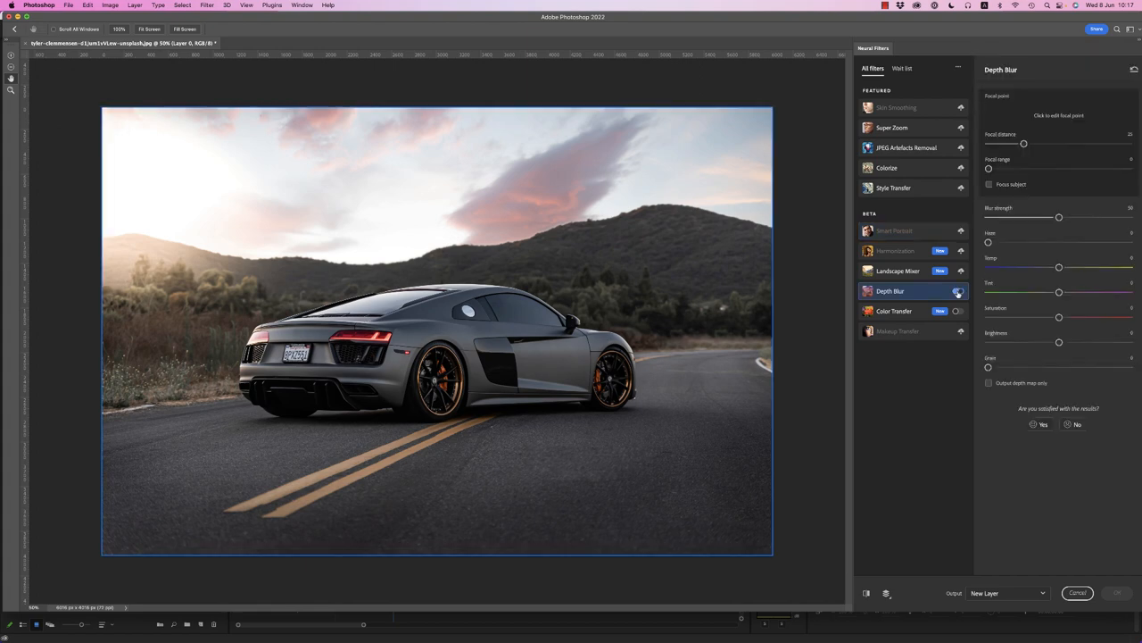
click(959, 291)
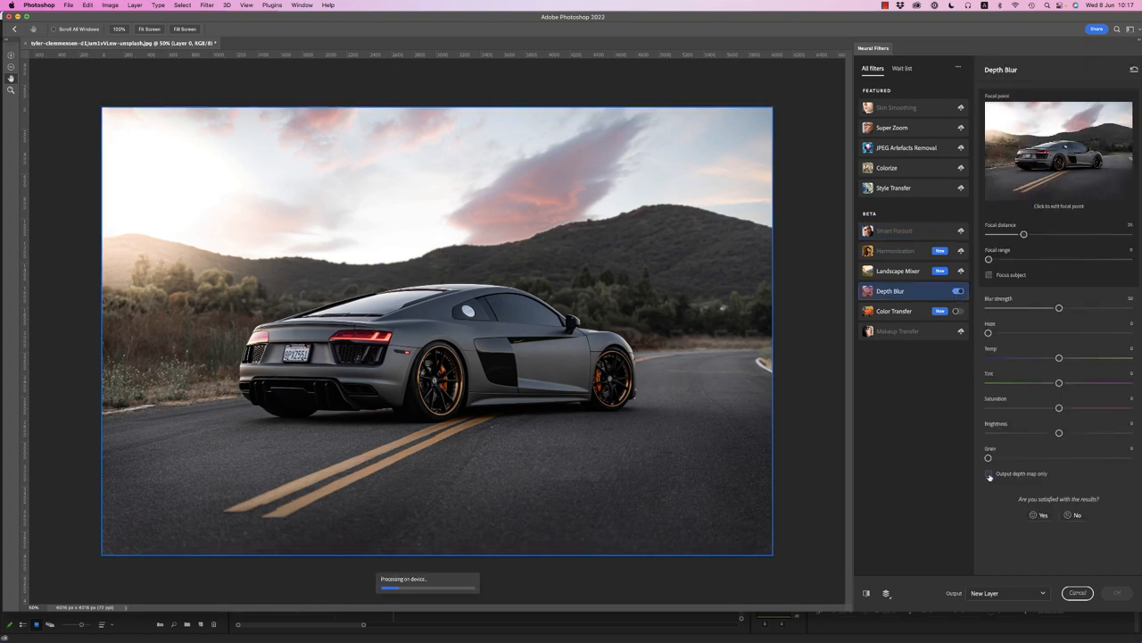
click(989, 475)
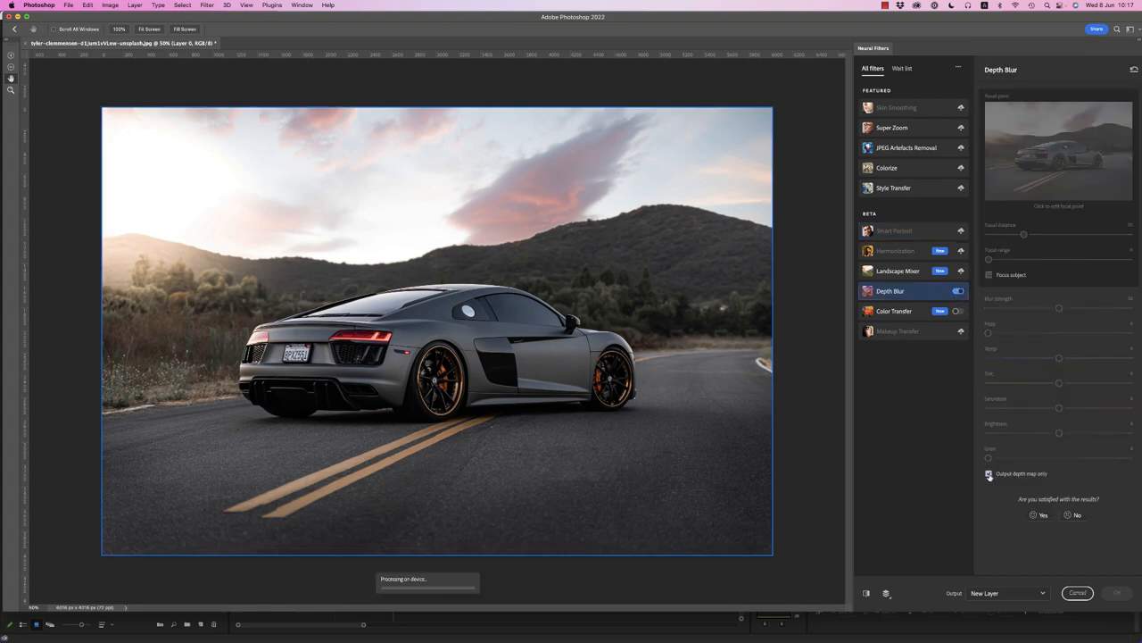
click(989, 473)
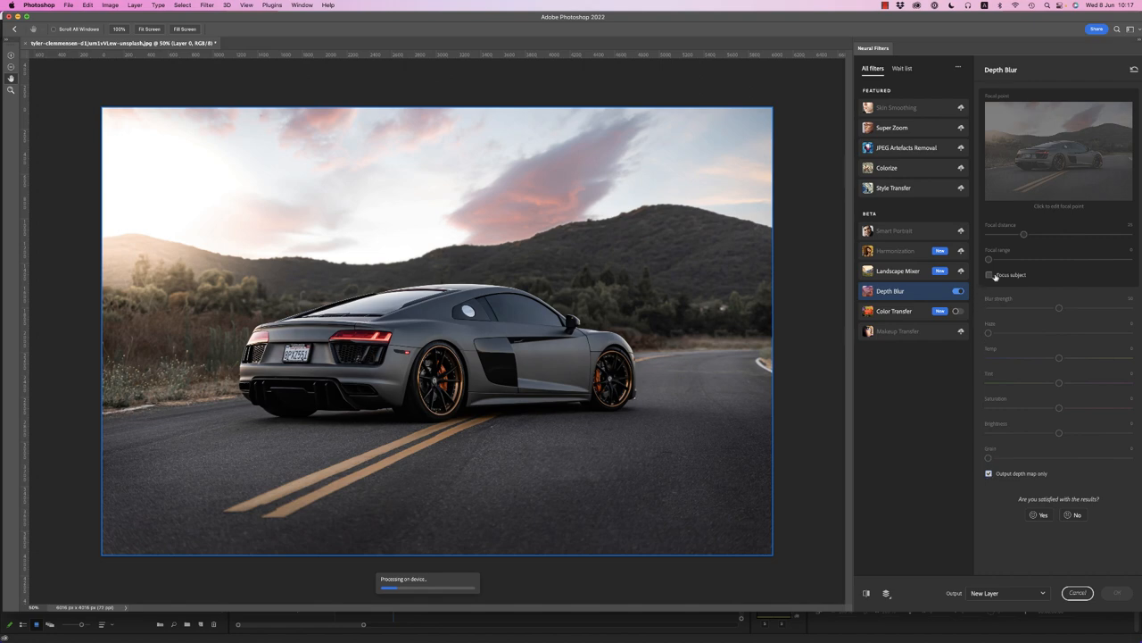
click(989, 473)
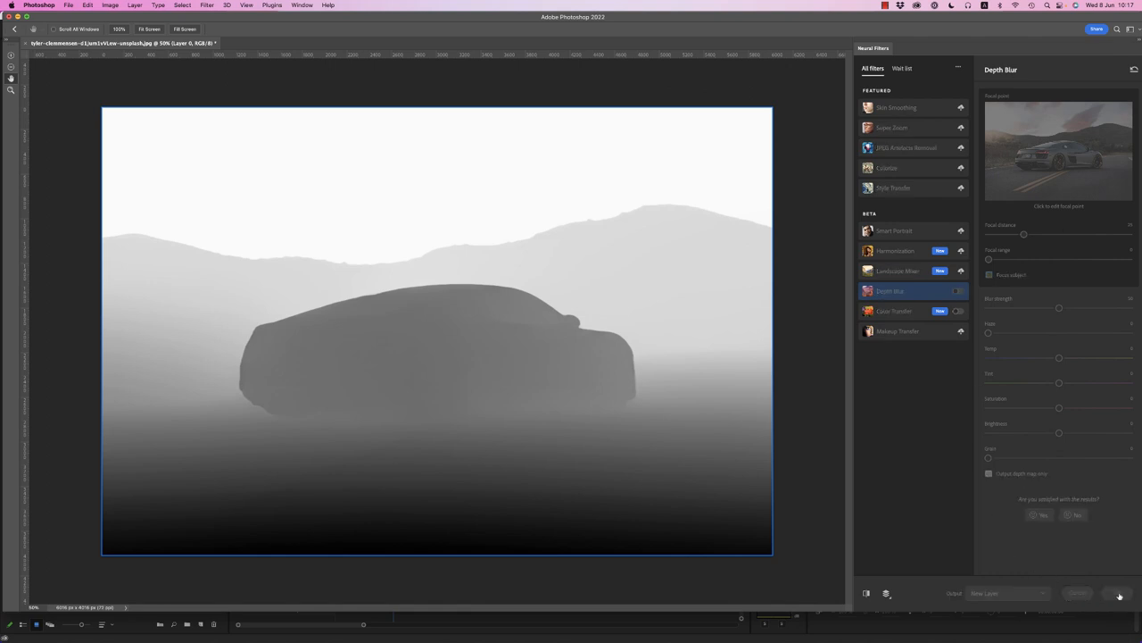
Save a JPEG copy of the car depth map into the photos folder.
click(68, 5)
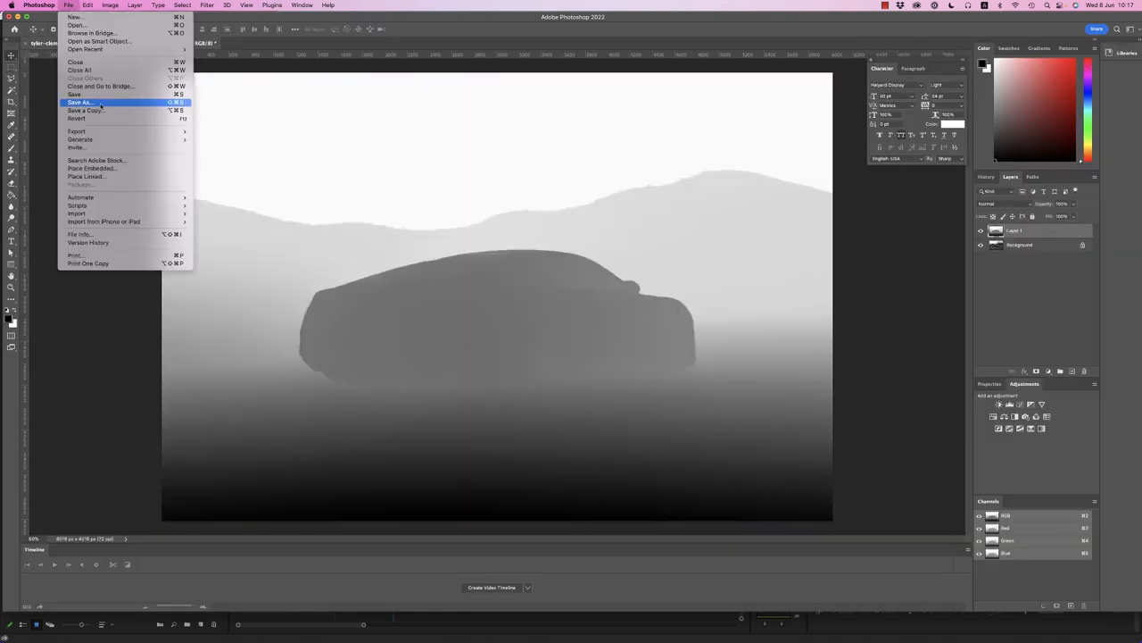
click(82, 111)
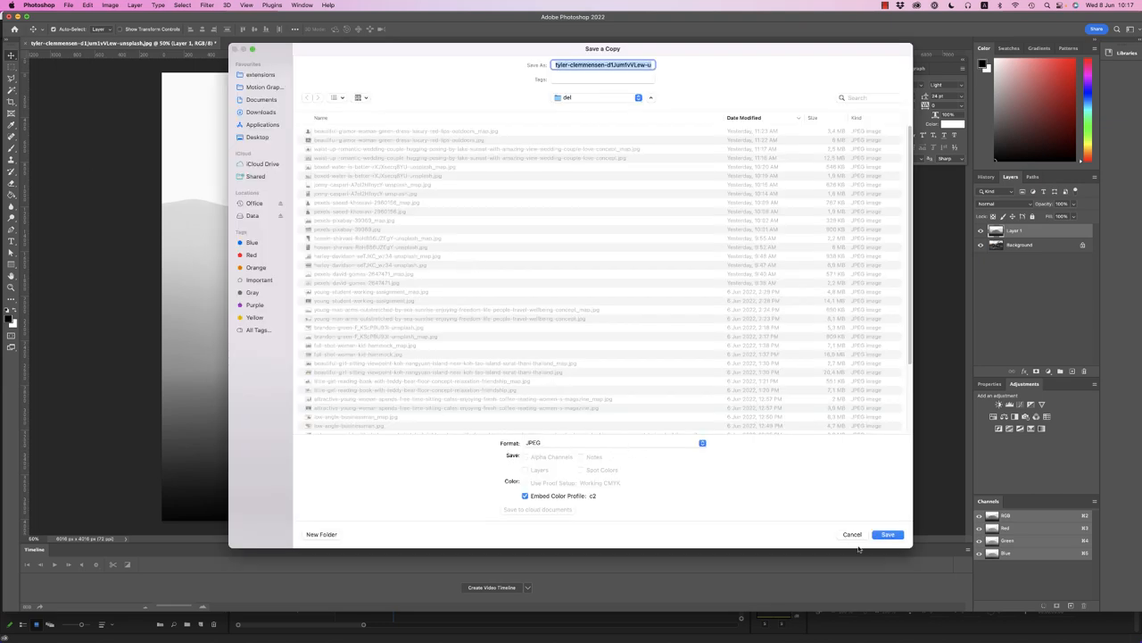
click(887, 534)
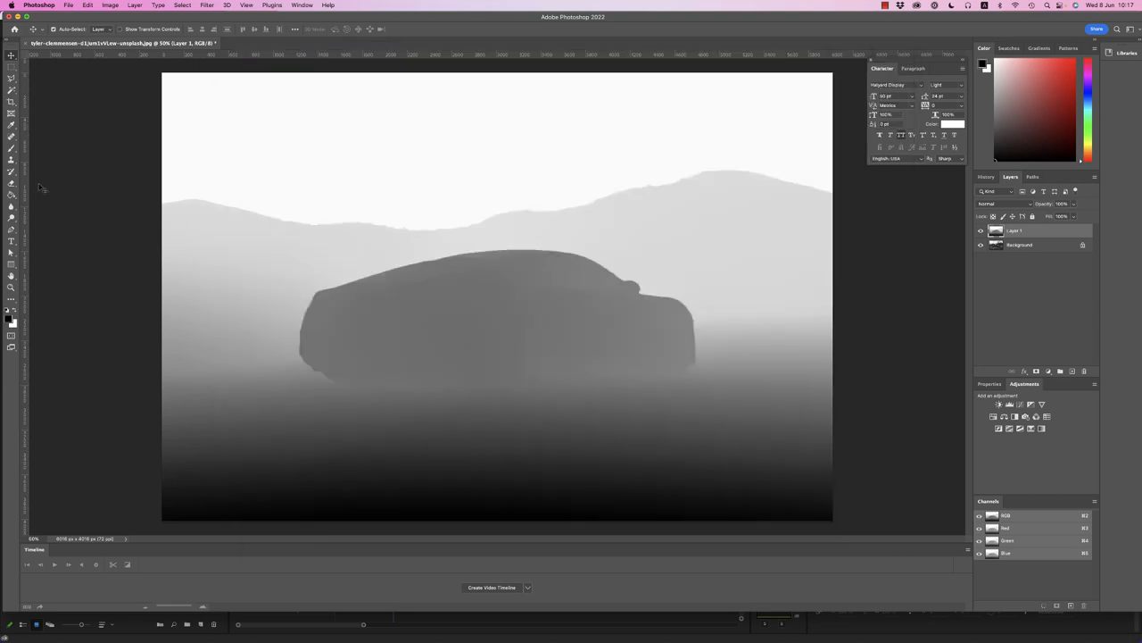
mouse_move(304, 625)
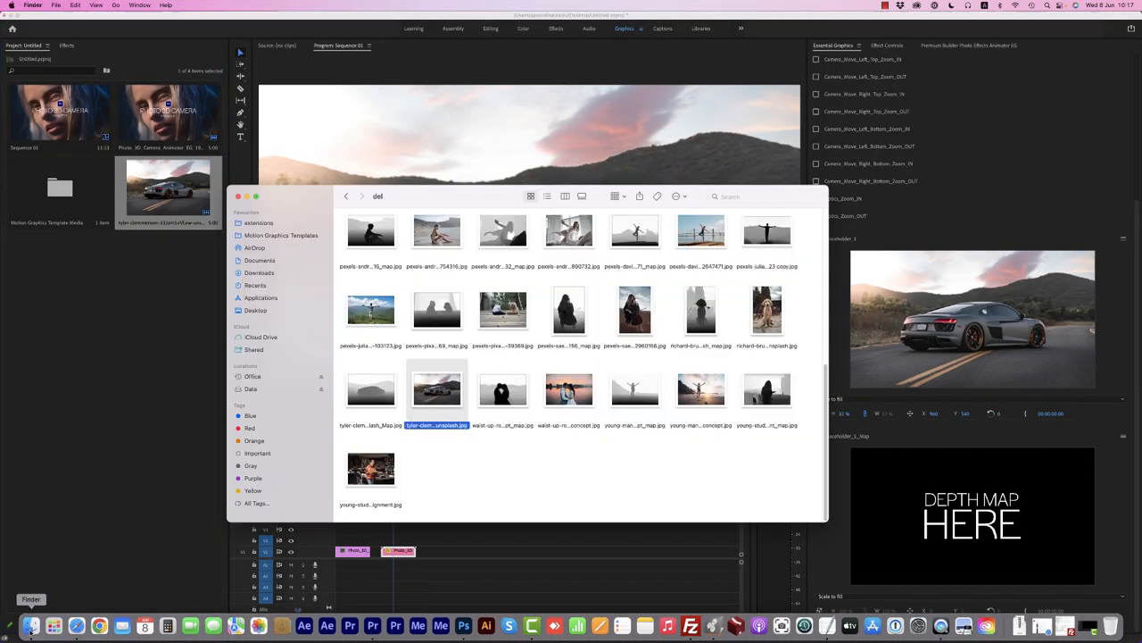
Import the car depth map JPEG into the Premiere Pro project bin.
click(372, 389)
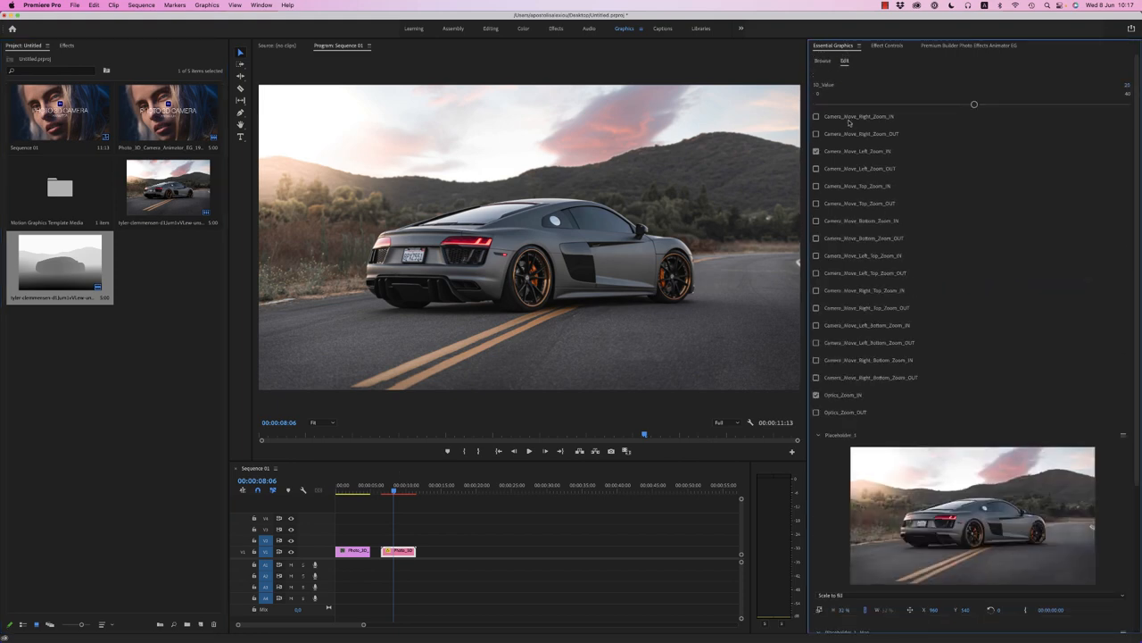
mouse_move(1123, 92)
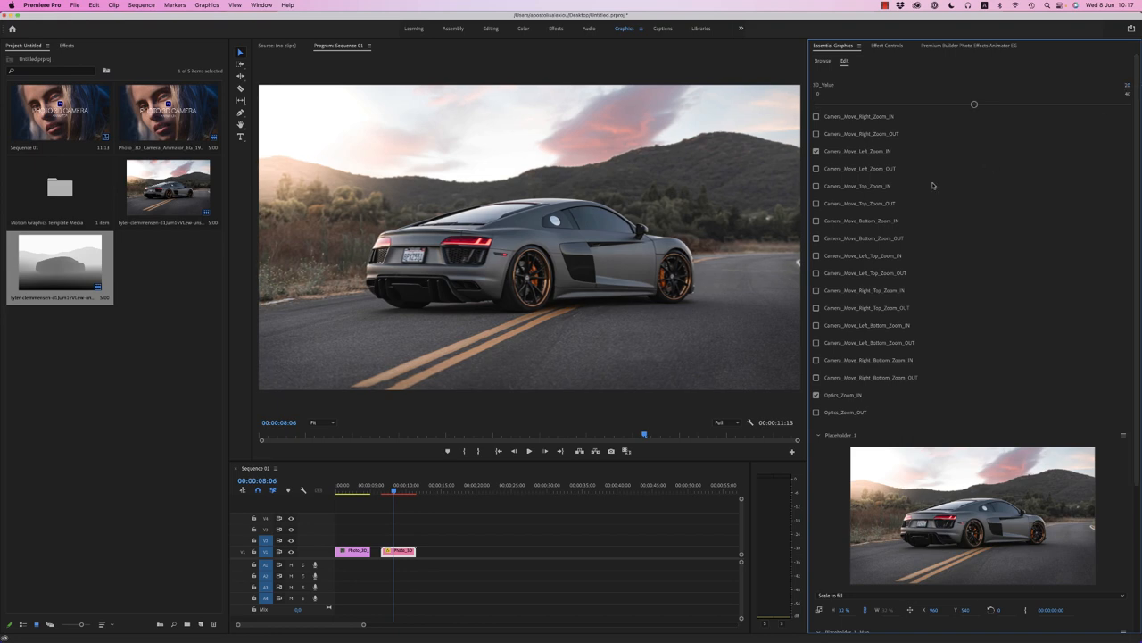
Switch the car graphic to another Camera_Move preset with a stronger move and preview it along the clip.
click(815, 150)
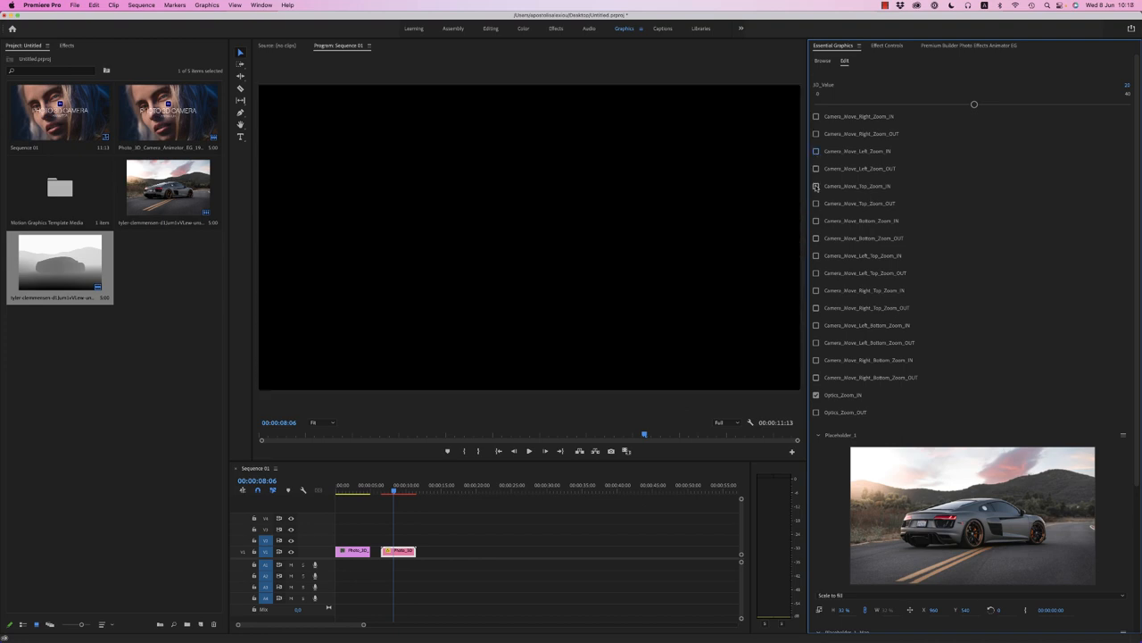
click(815, 186)
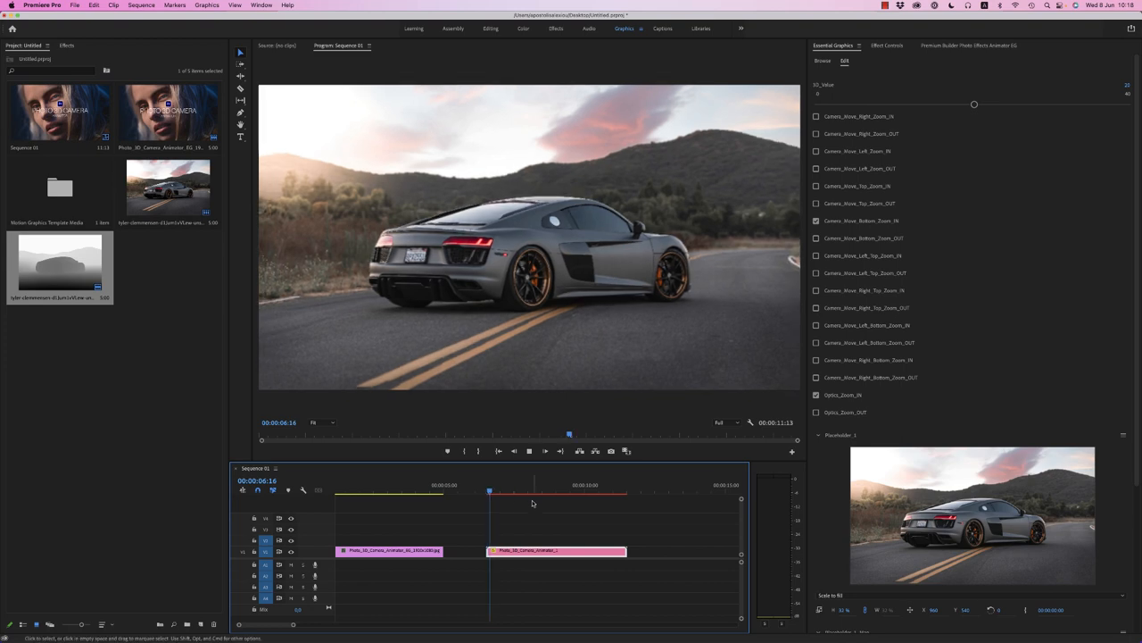
click(536, 491)
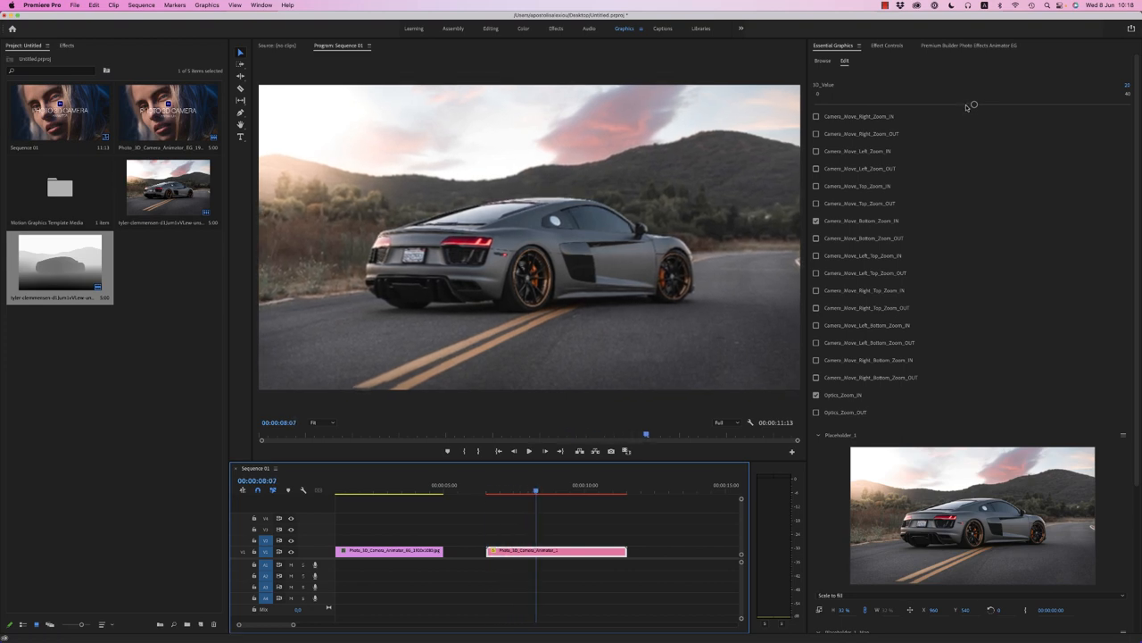
drag(973, 103, 1096, 103)
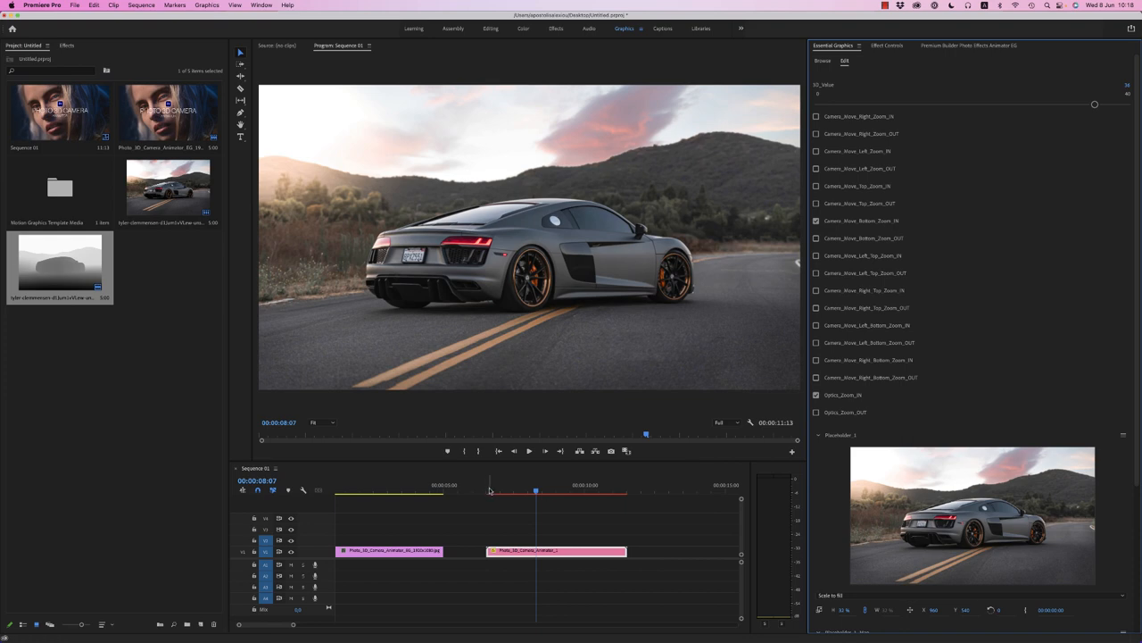
click(486, 491)
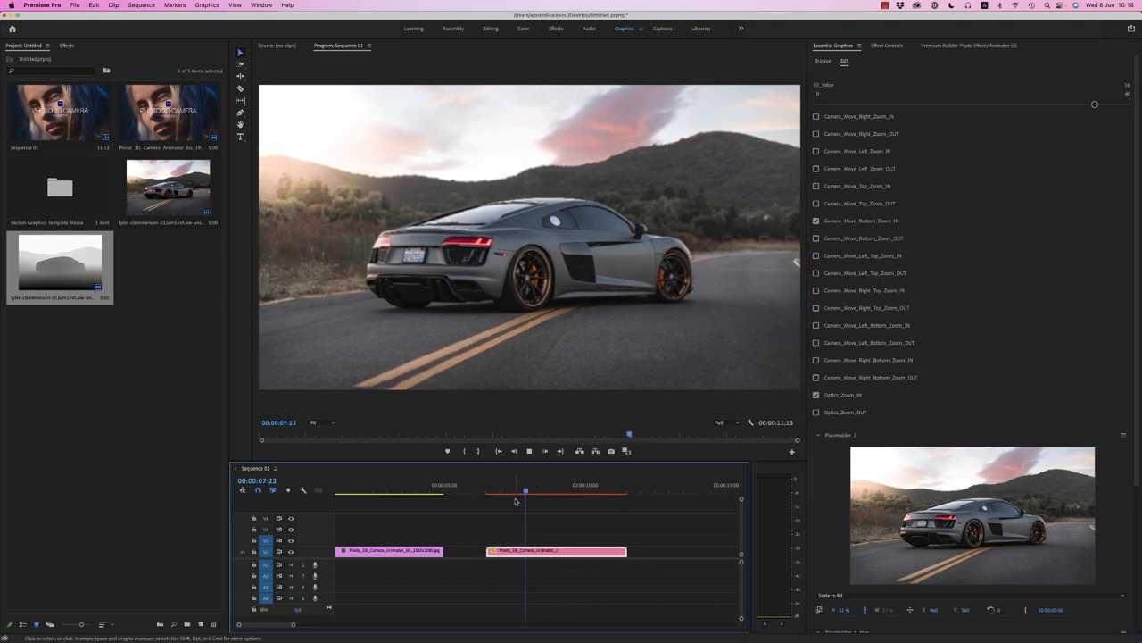
click(560, 489)
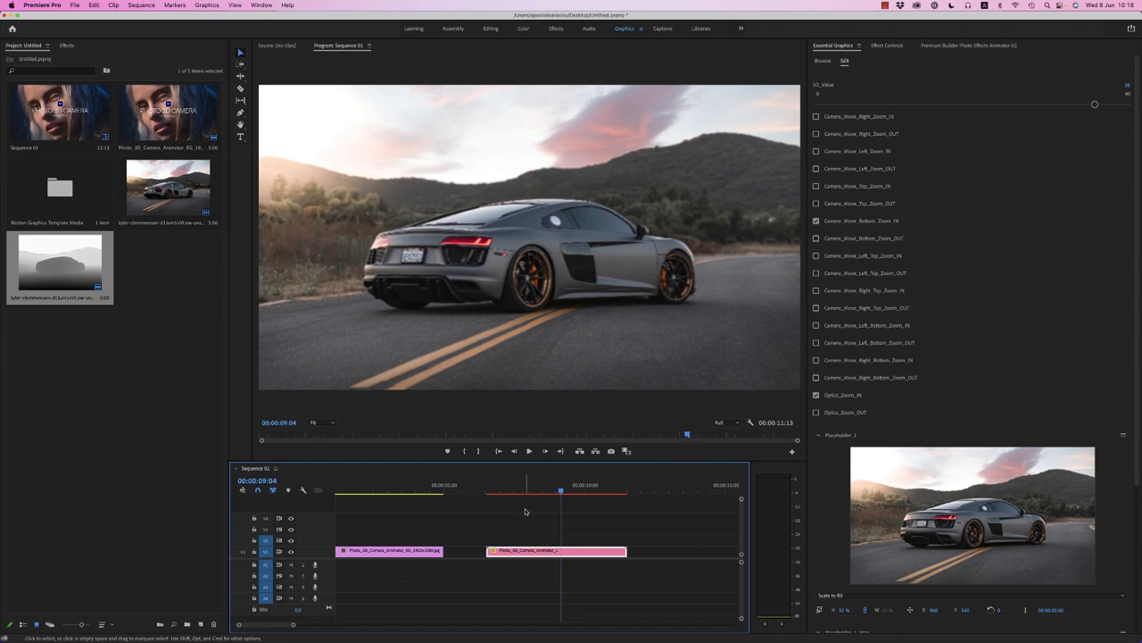
Adjust the car clip's Speed/Duration settings and apply them.
right_click(557, 550)
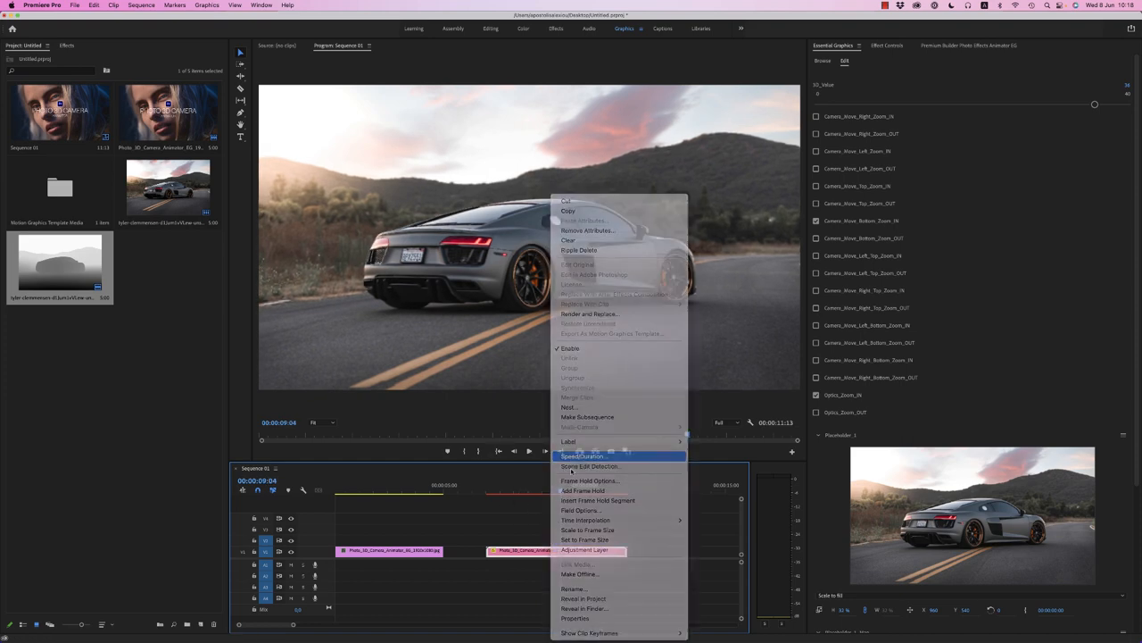
click(584, 457)
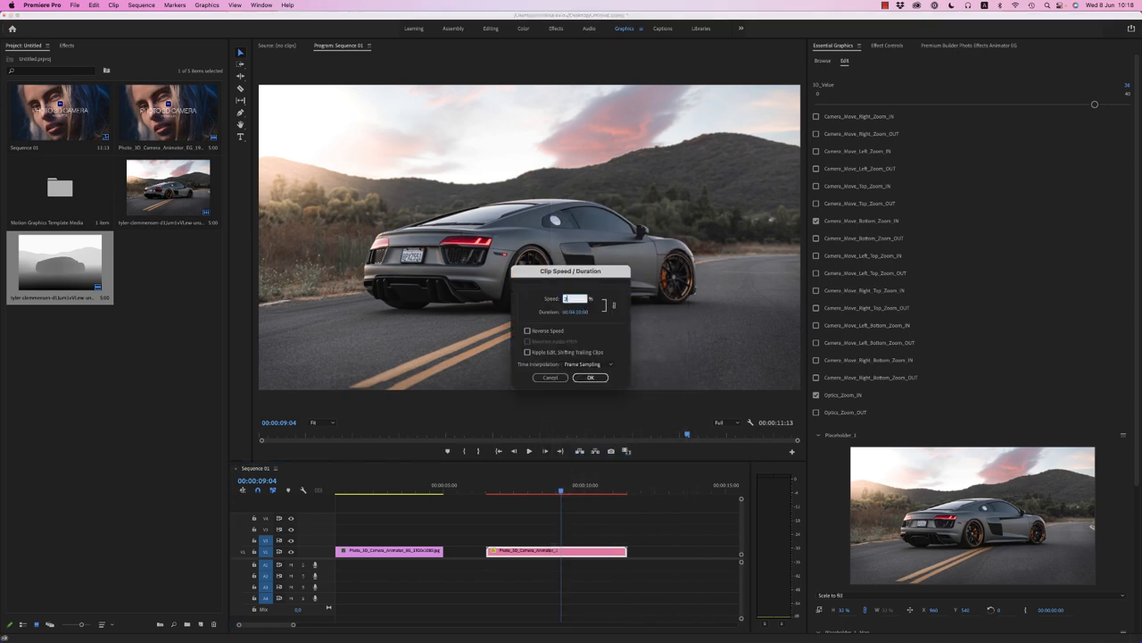
click(589, 377)
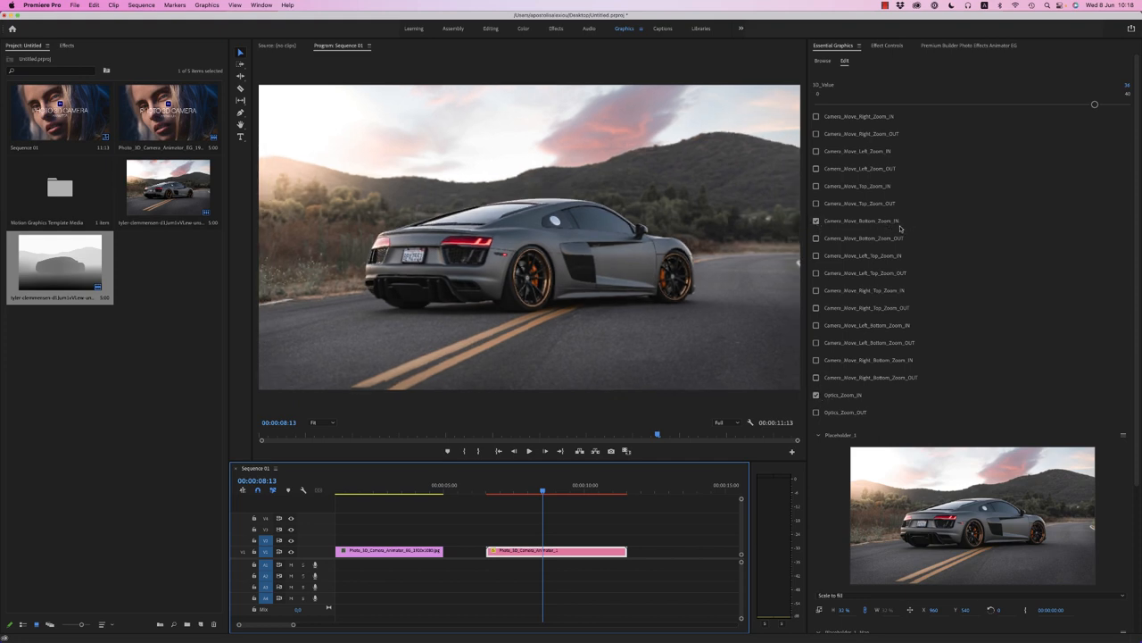
Try the zoom and other camera moves, settle on the first preset, and preview the car clip.
click(817, 394)
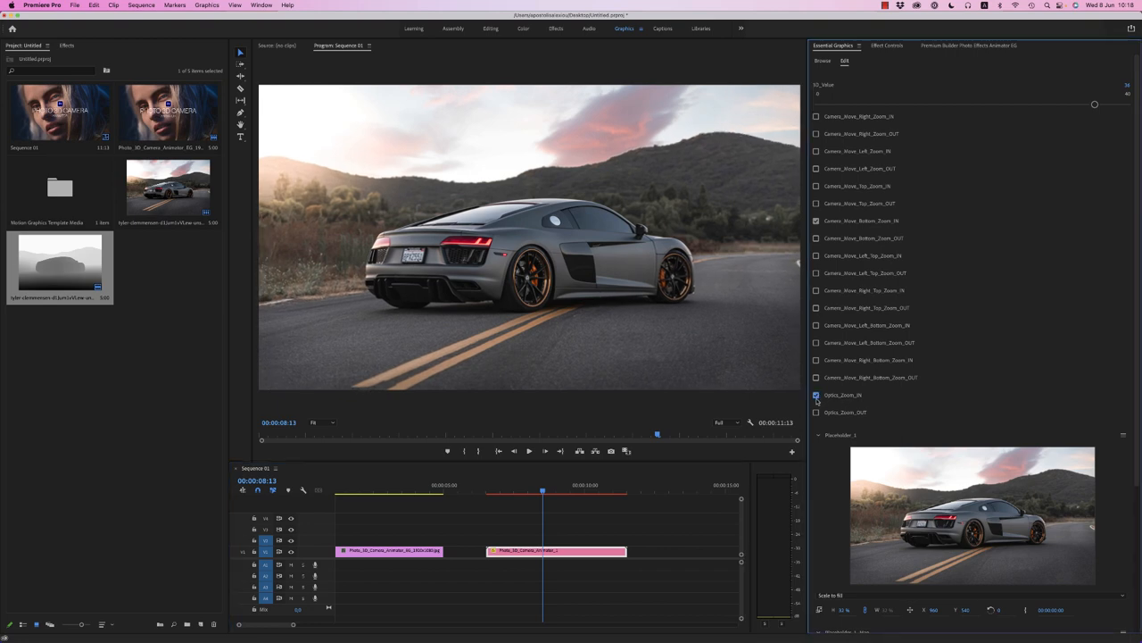
click(815, 204)
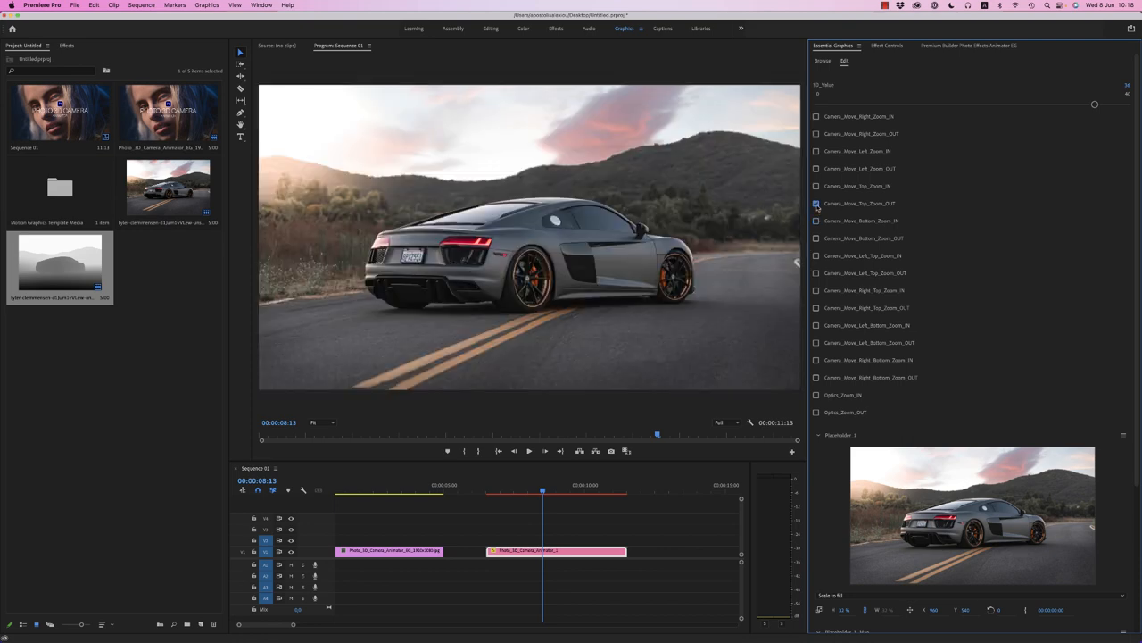
click(816, 411)
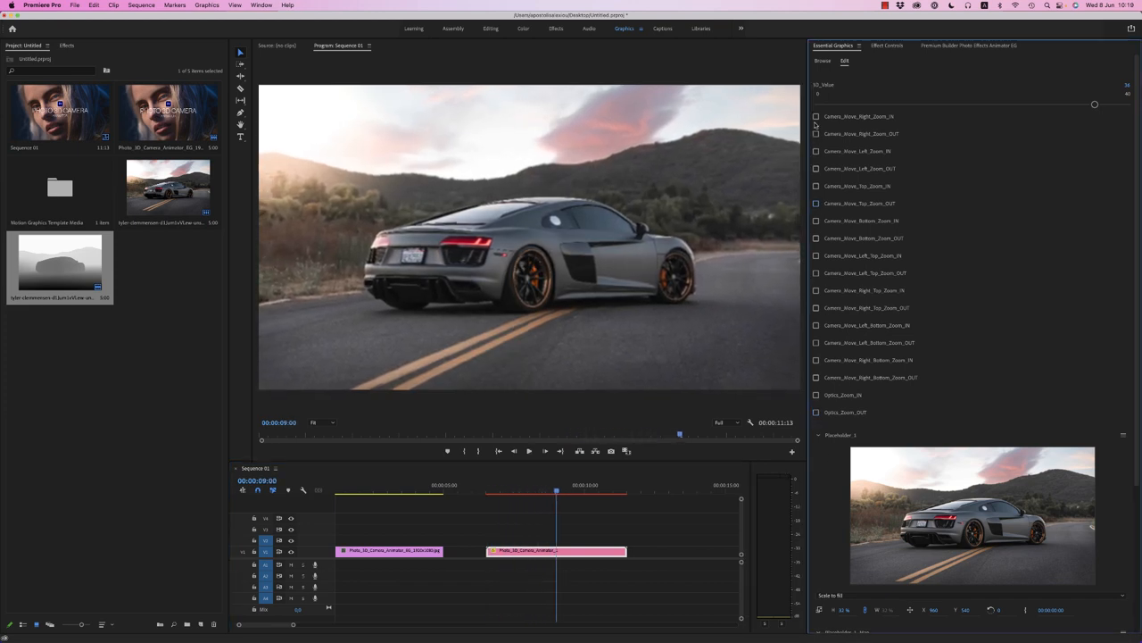
click(816, 116)
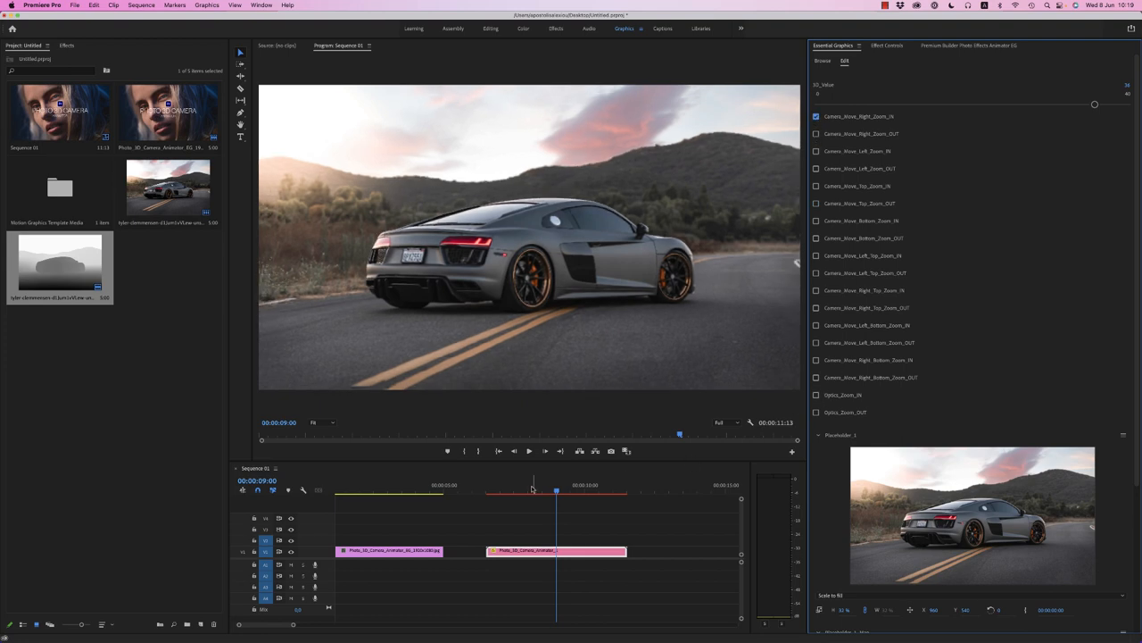
click(489, 491)
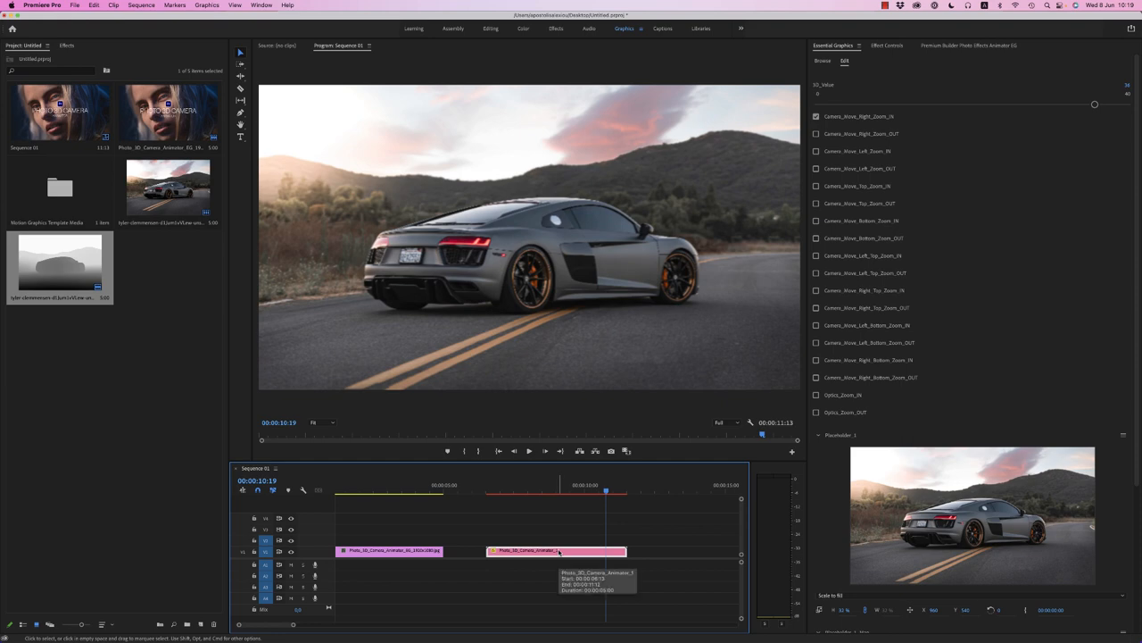
click(496, 491)
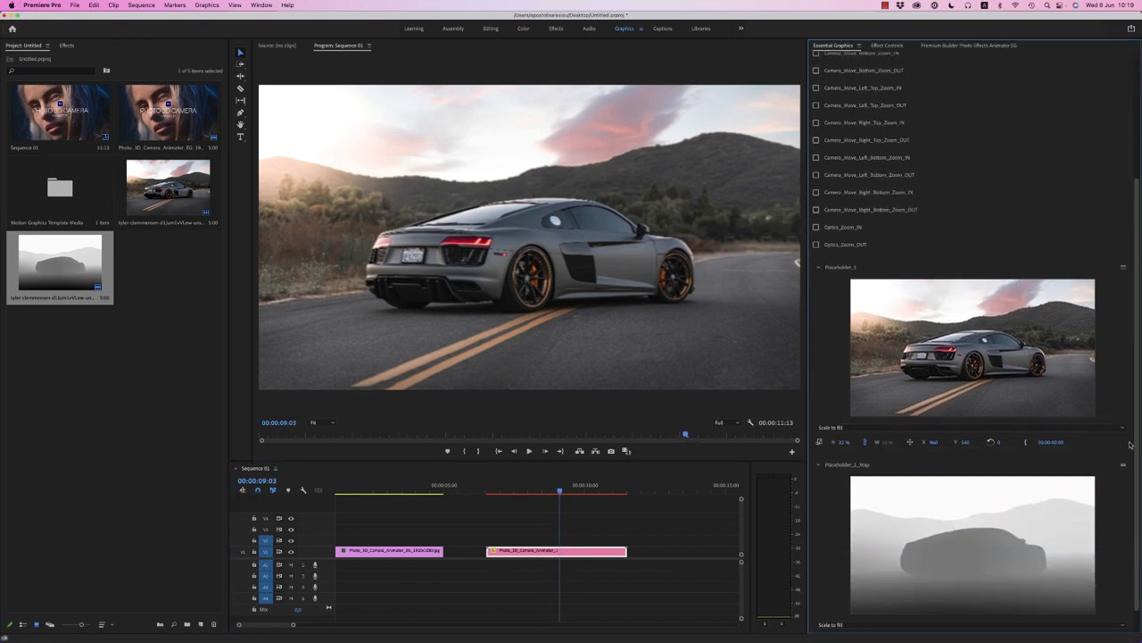
Replace the car with the woman-in-sunglasses photo and her matching depth map from the downloads folder.
click(29, 625)
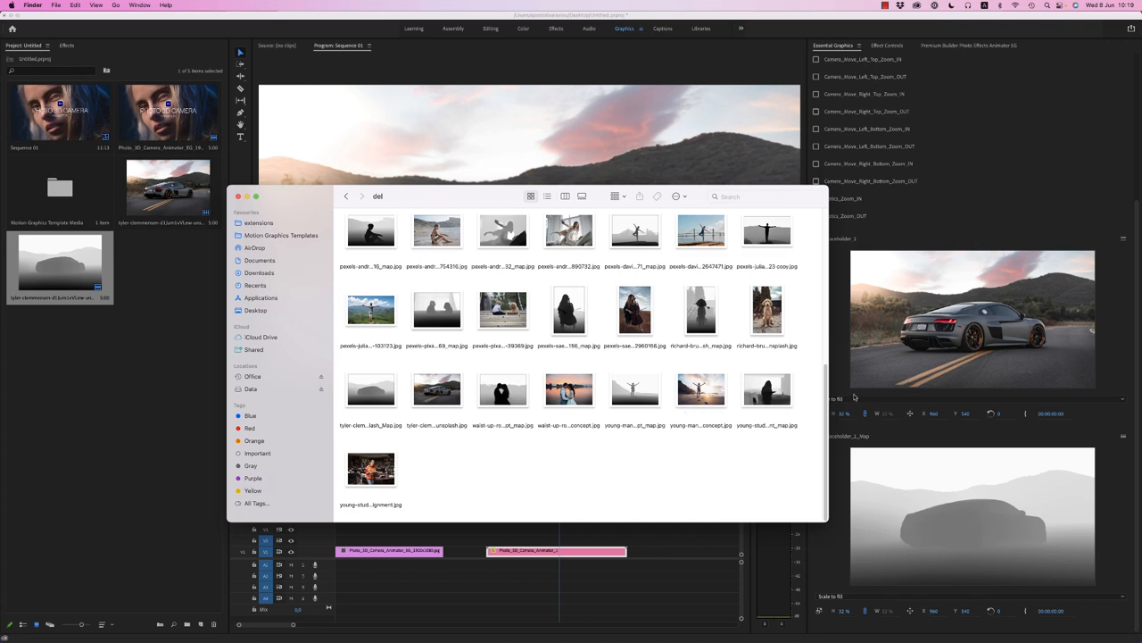
scroll(up, 3)
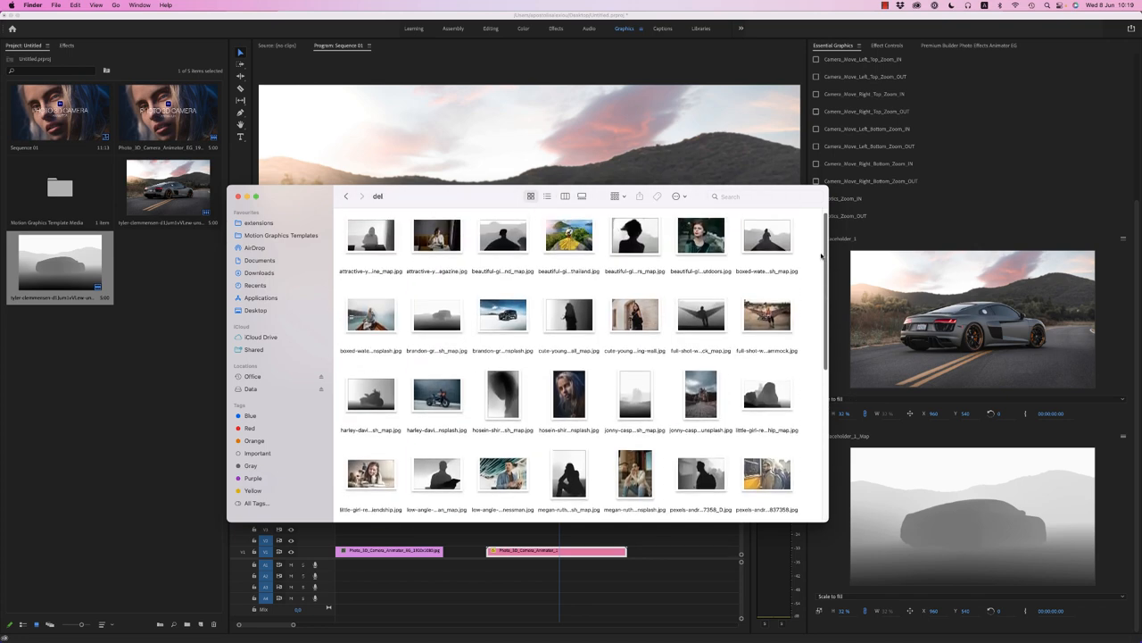
scroll(down, 3)
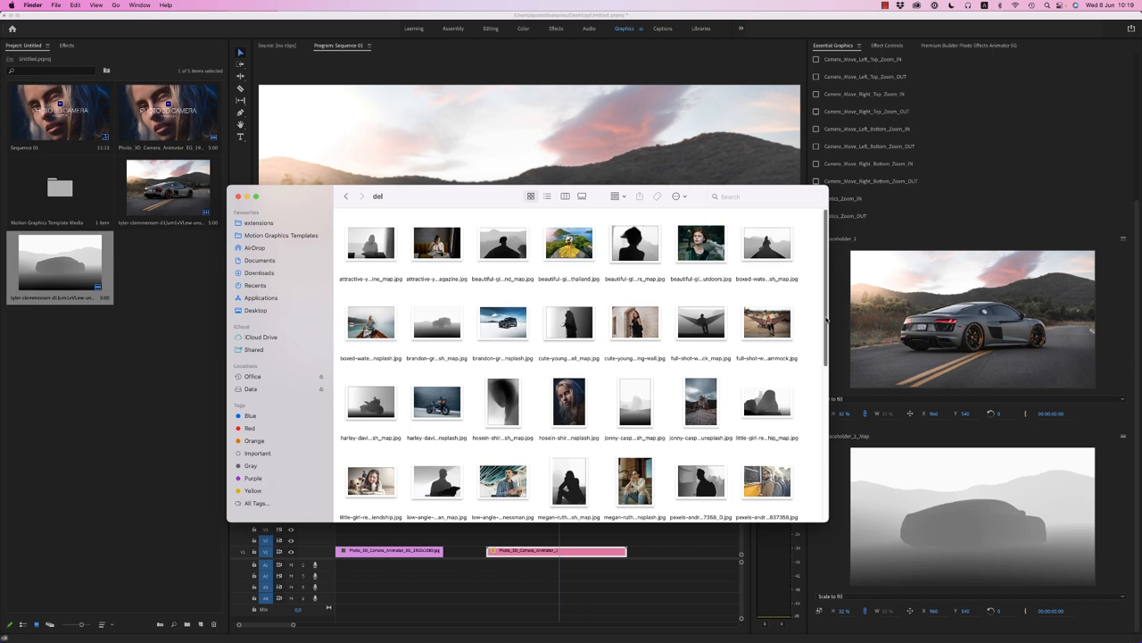
scroll(down, 3)
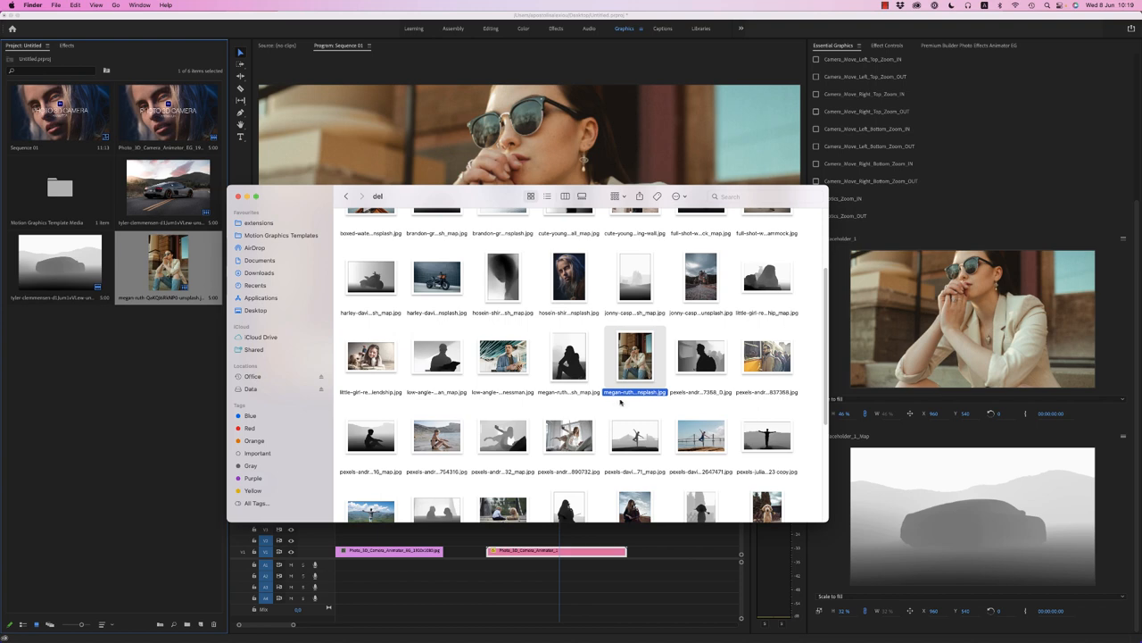
double_click(567, 357)
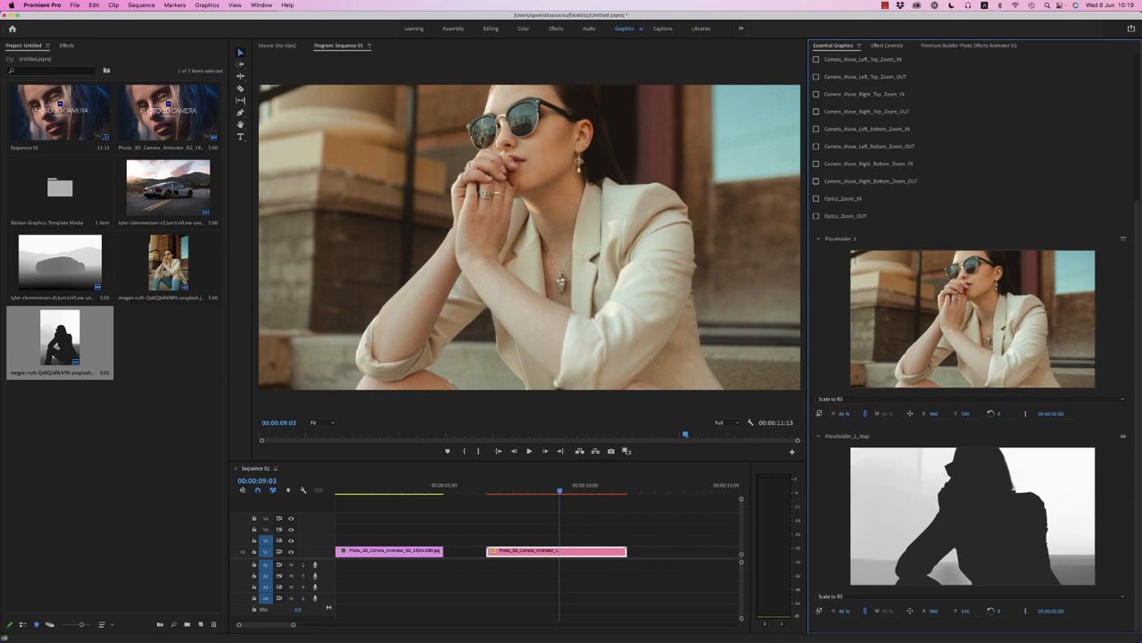
Reveal the camera move preset list for the sunglasses portrait graphic.
click(557, 549)
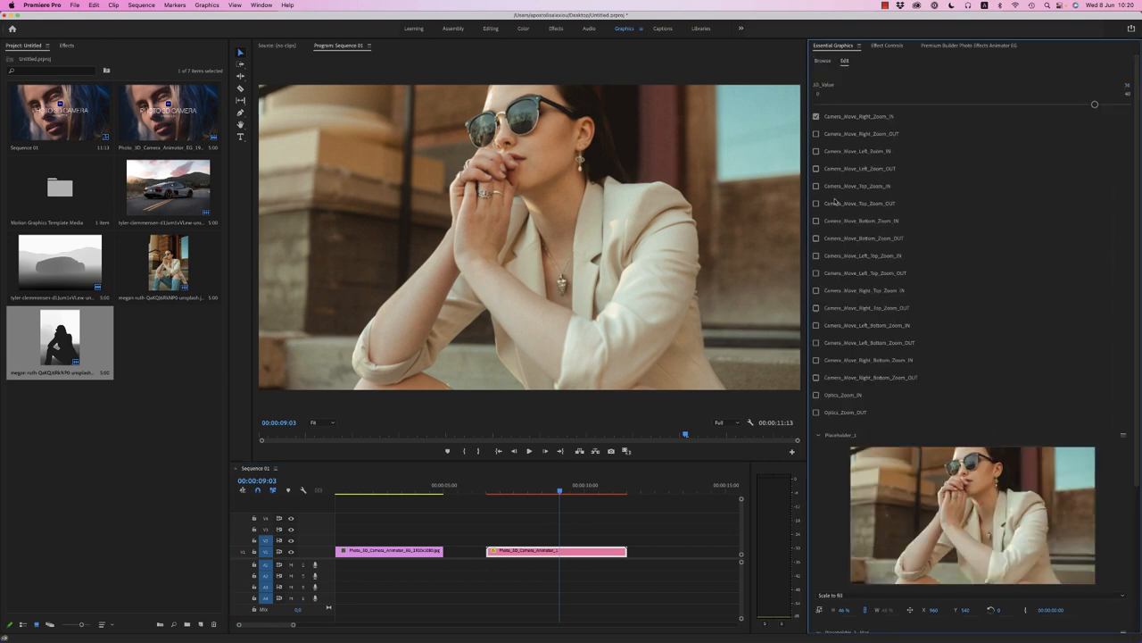
Enable Camera_Move_Left_Zoom, lower its amount with the slider, and preview the animation.
click(496, 489)
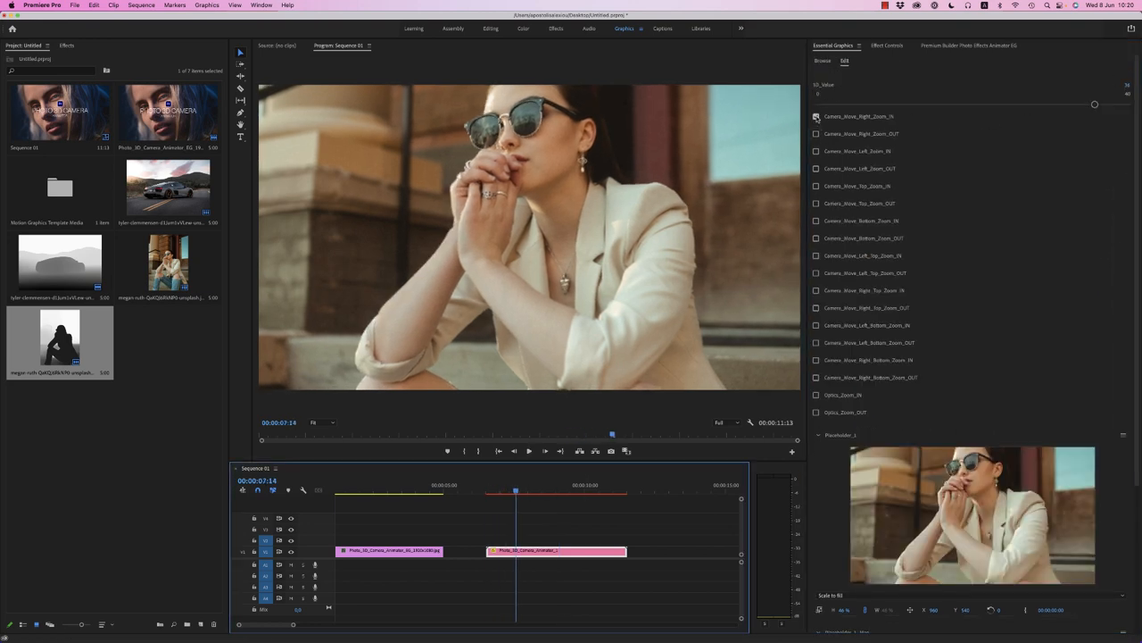
click(816, 150)
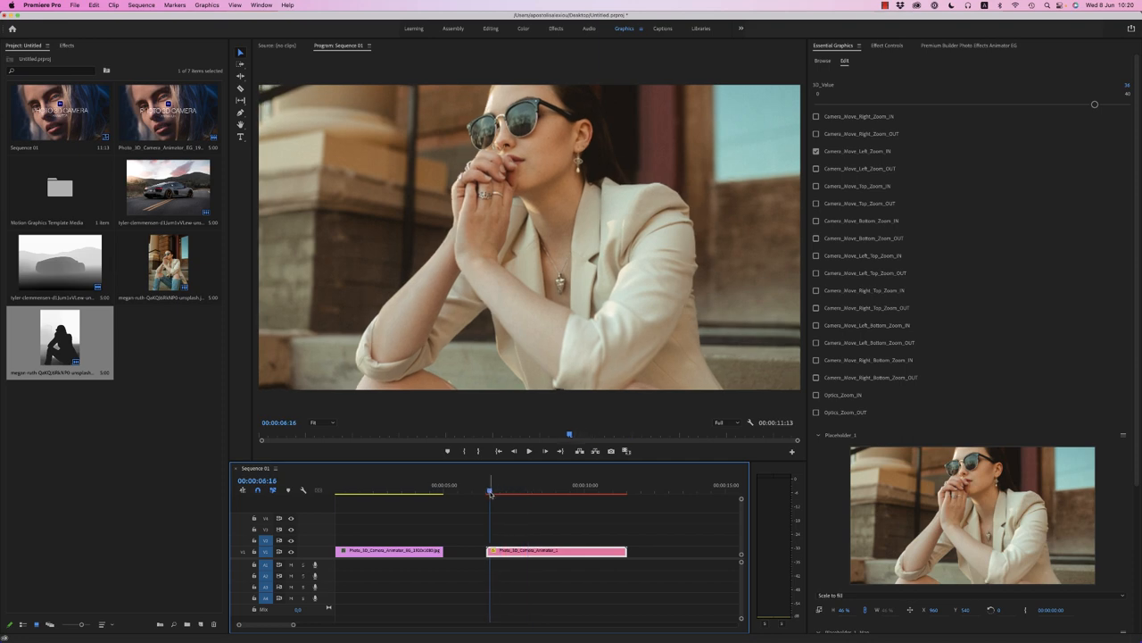
drag(1096, 103, 964, 103)
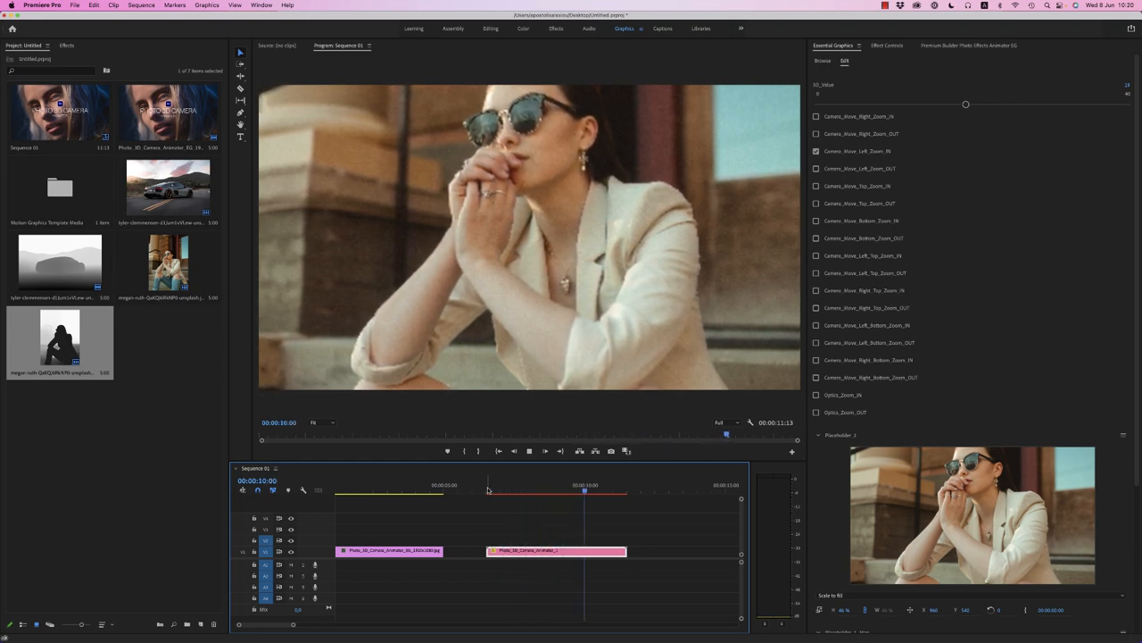
click(544, 485)
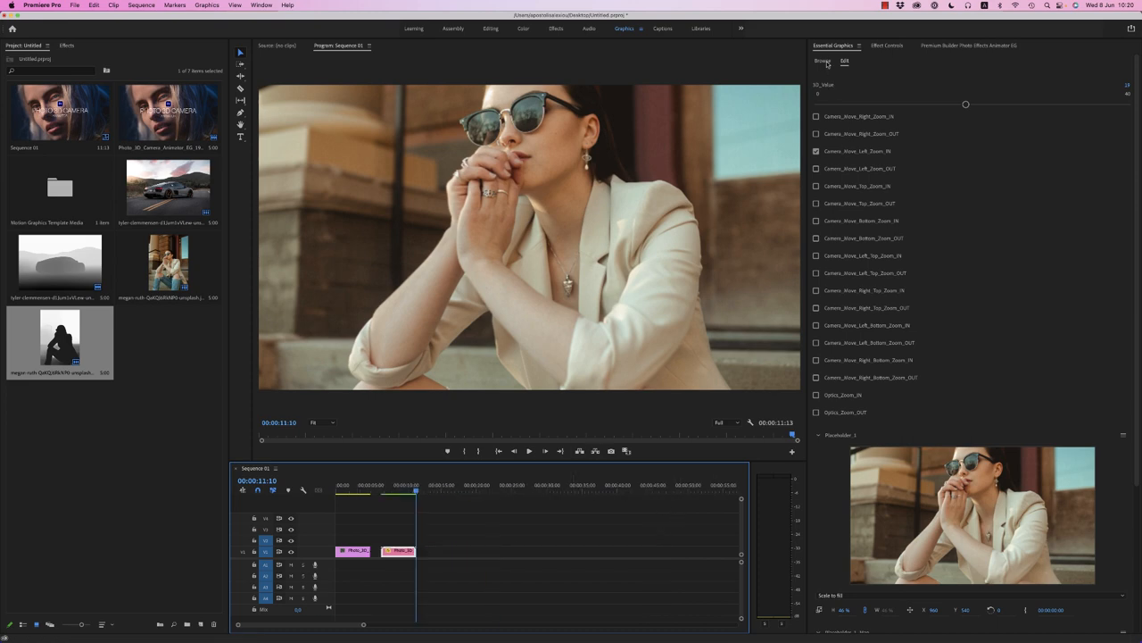
Bring the blonde portrait JPG and its depth map into the Photo and Depth Map slots.
click(823, 61)
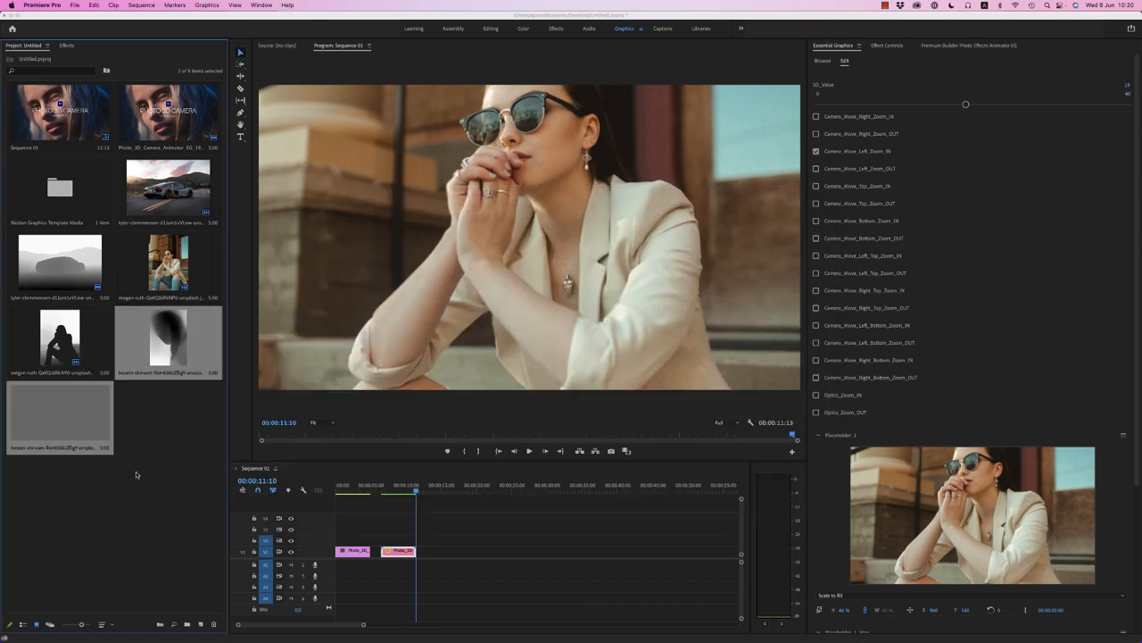
scroll(down, 3)
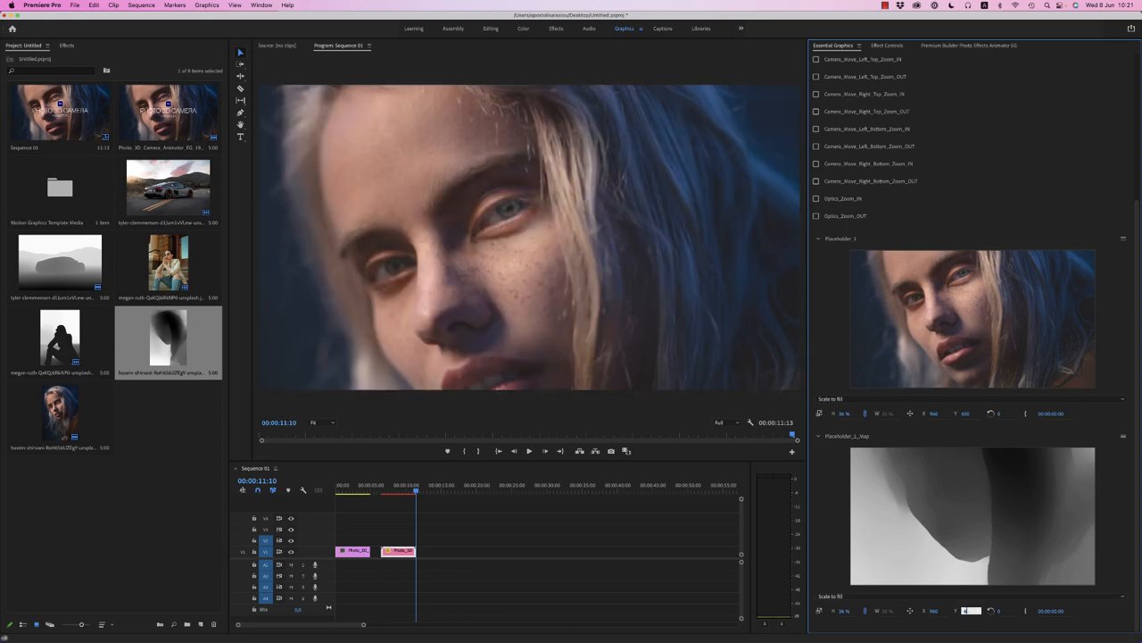
Enable Option_Zoom alongside the leftward move on the blonde portrait and preview it.
click(378, 489)
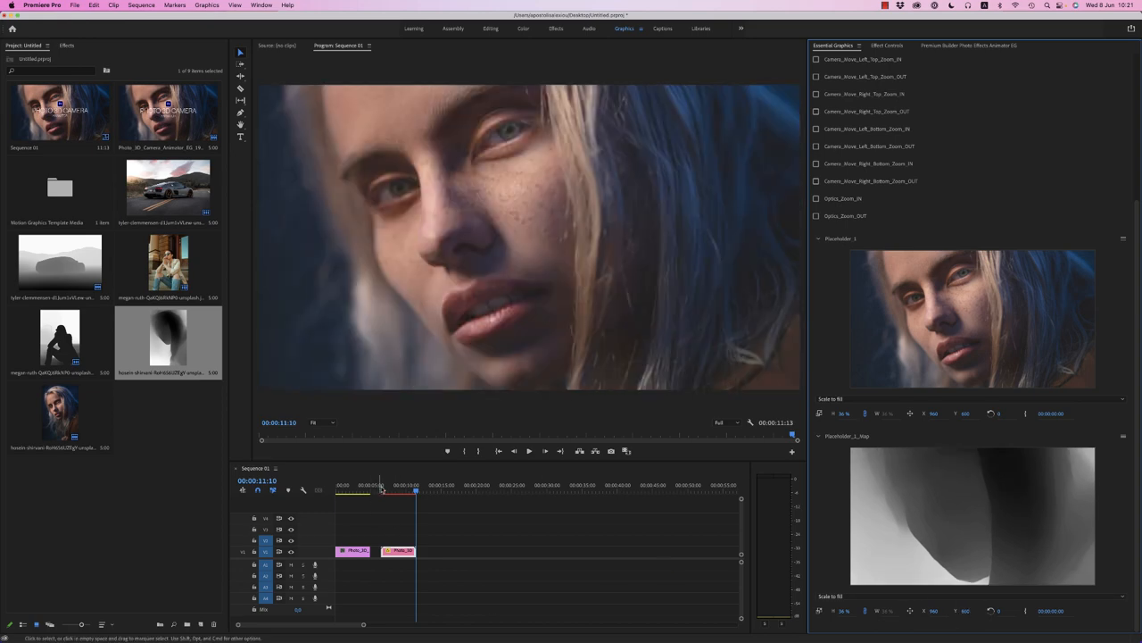
click(382, 486)
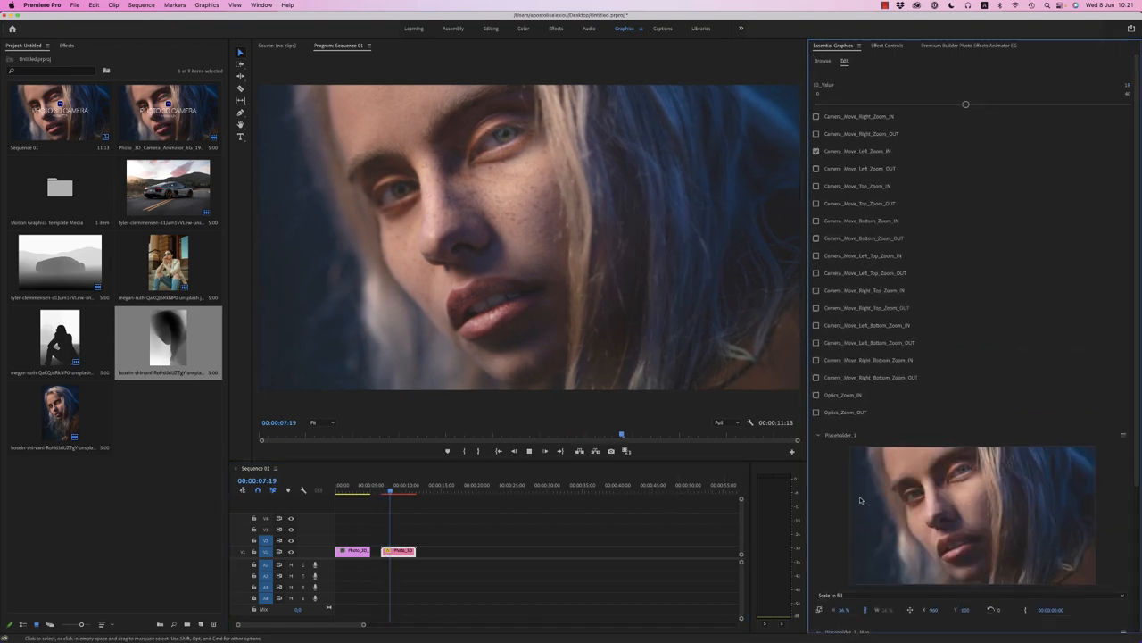
click(815, 394)
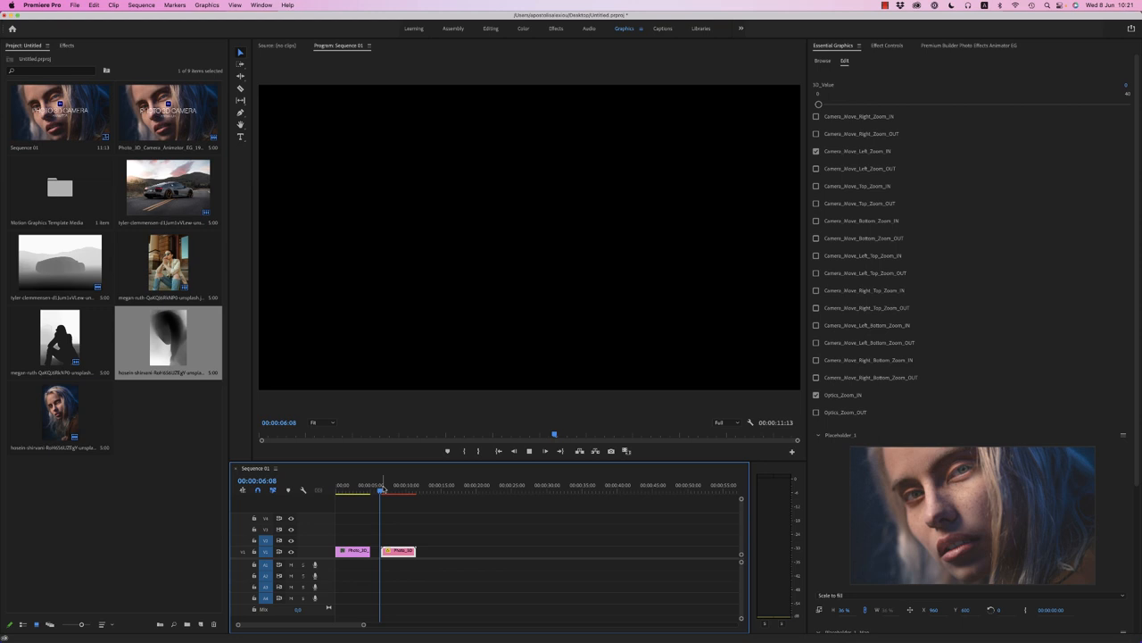
click(407, 490)
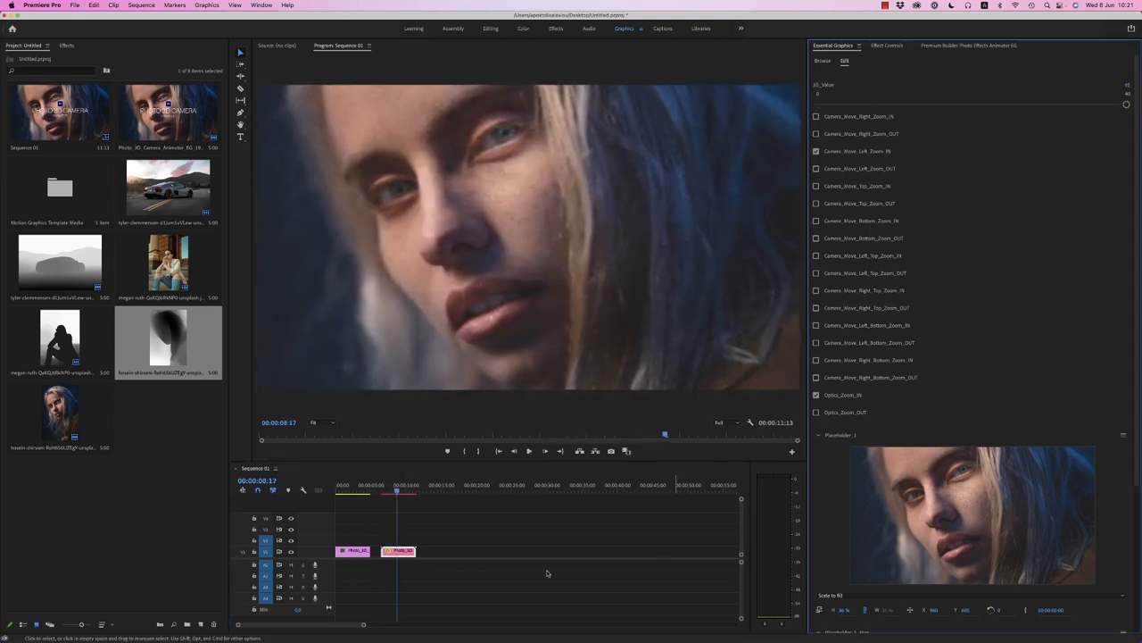
key(Right)
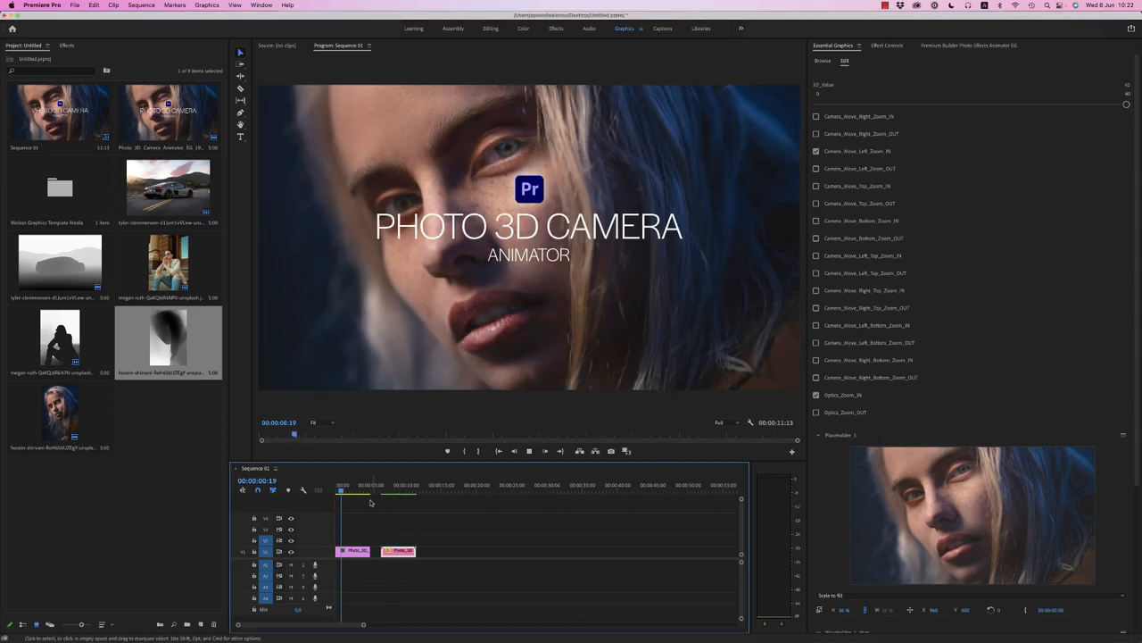
click(385, 489)
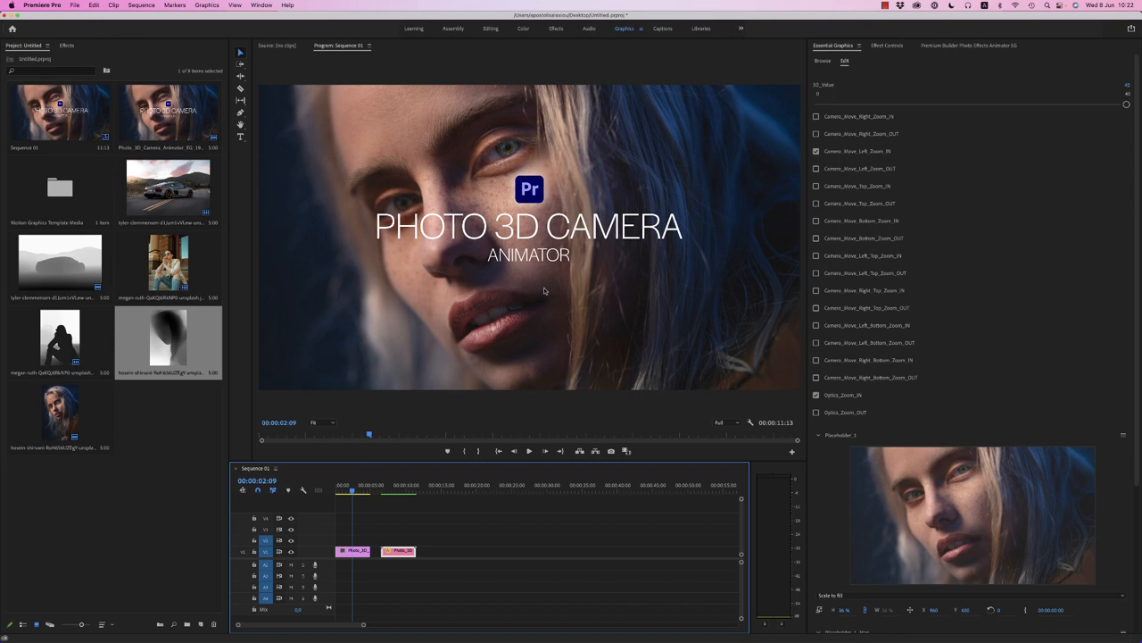
mouse_move(457, 264)
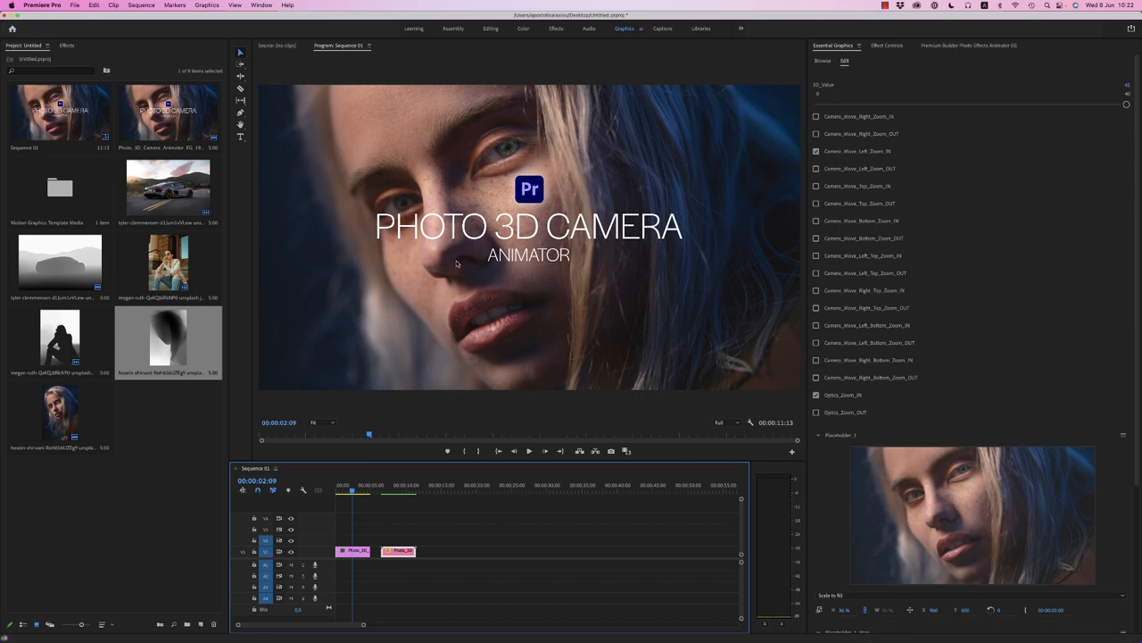
mouse_move(786, 339)
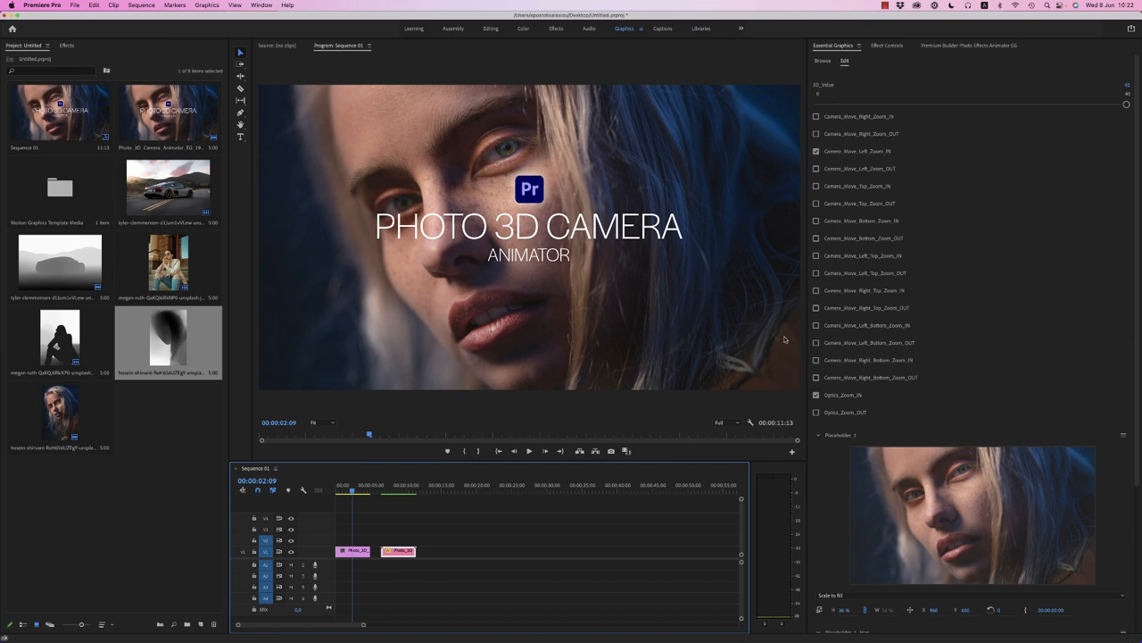
mouse_move(782, 336)
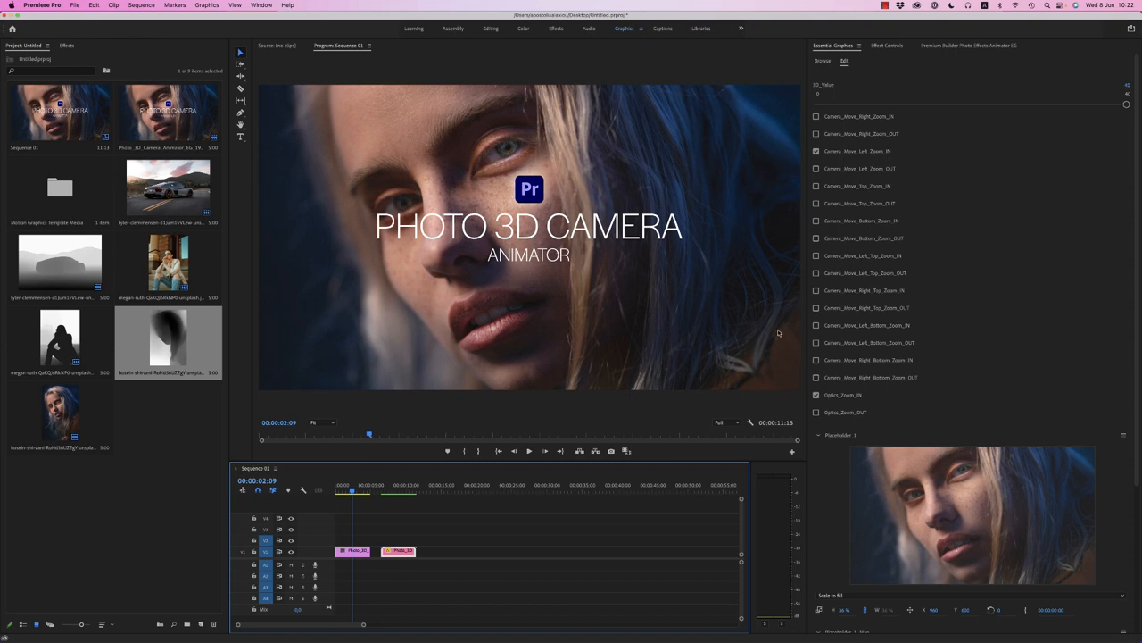